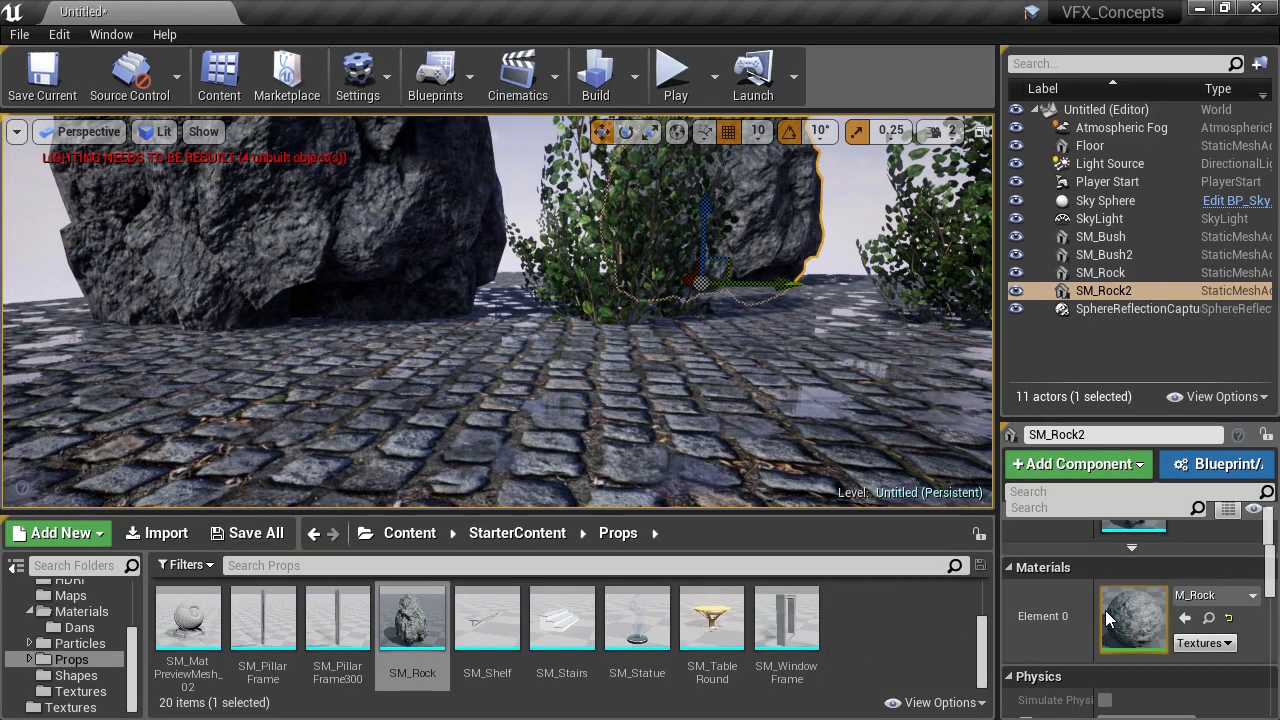
mouse_move(336, 616)
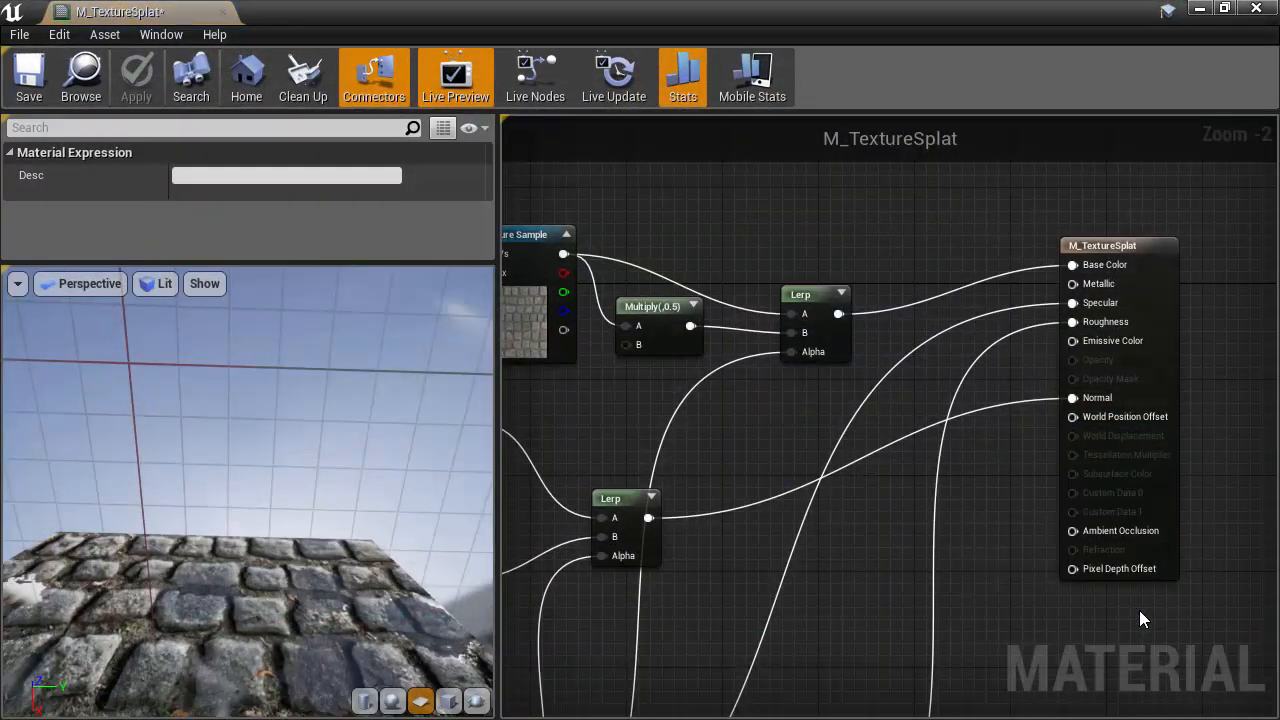
Set the puddle-tint Multiply node's Const B to 0.32 and apply the material.
left_click(1040, 344)
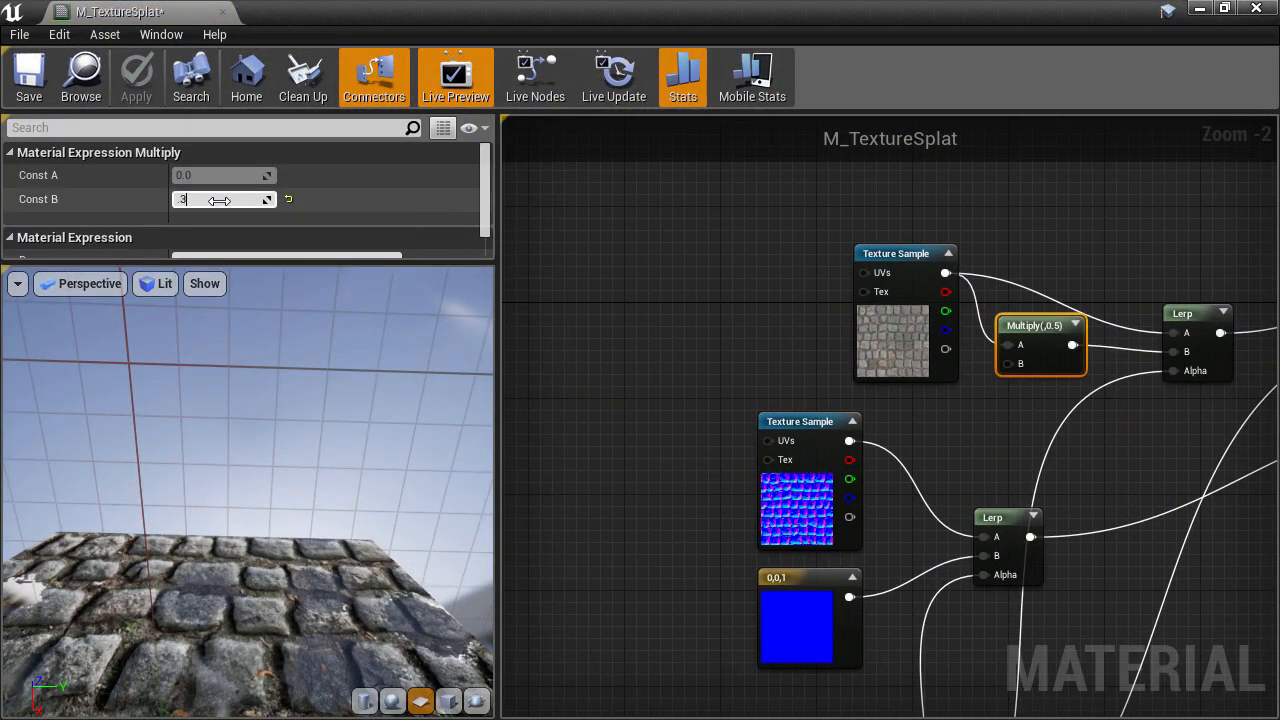
type("0.32")
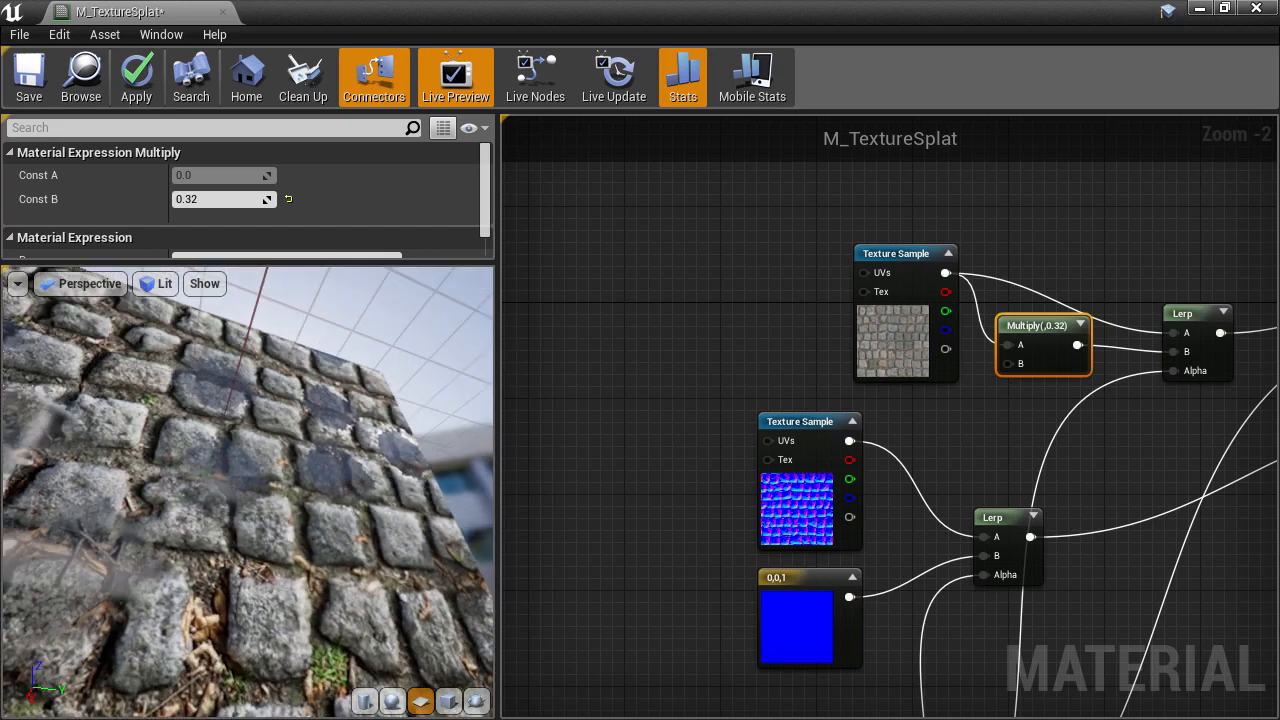
left_click(136, 76)
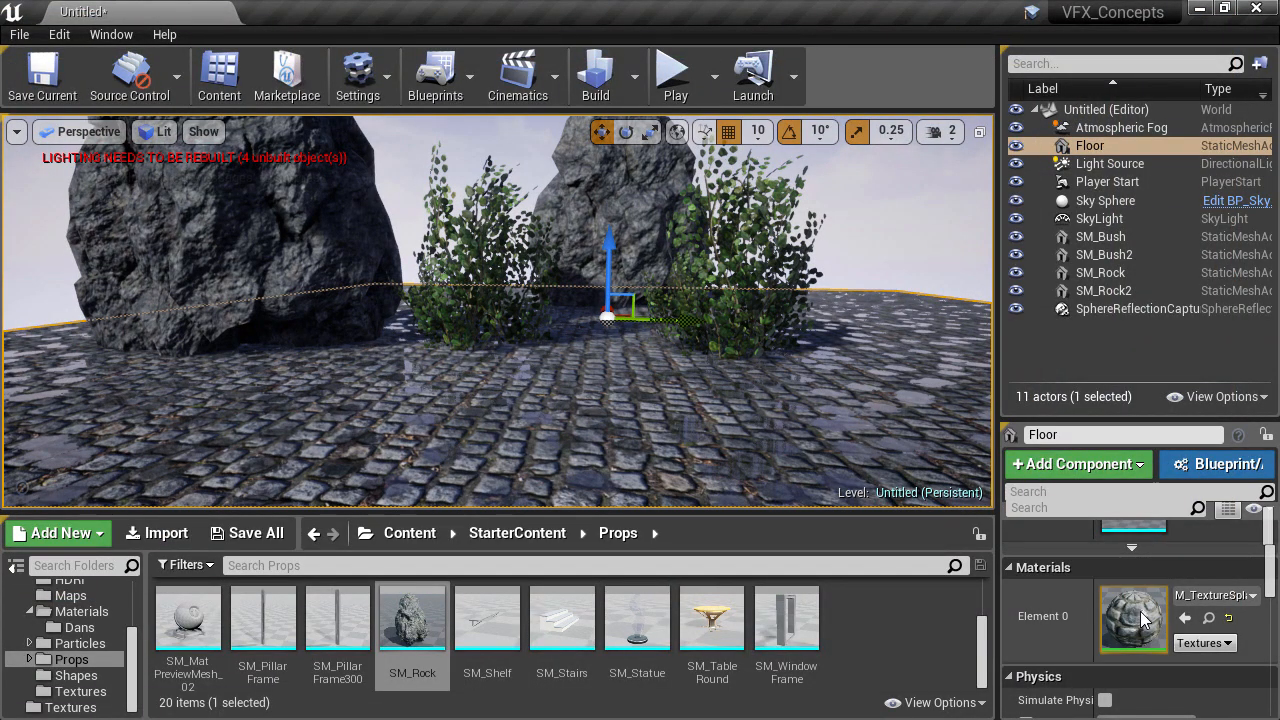
Set the Number of Tiles scalar parameter's default to 2.0 and save M_TextureSplat.
double_click(1132, 618)
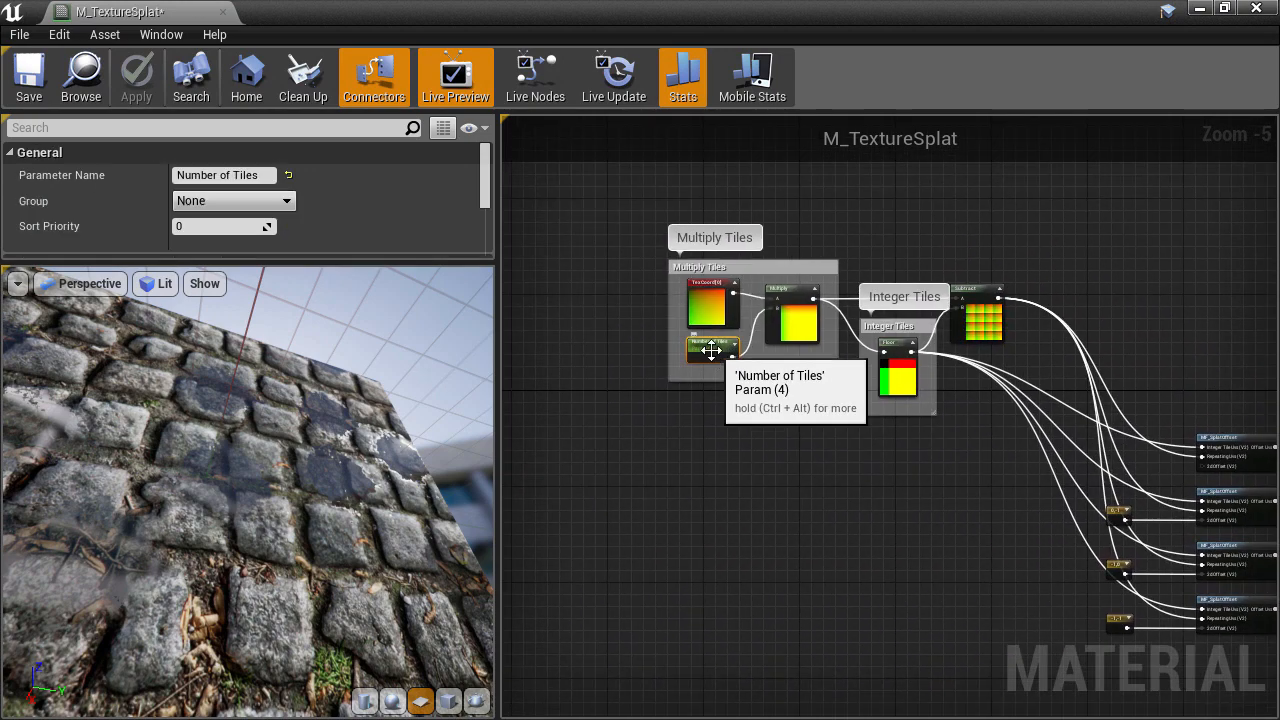
left_click(712, 350)
type("2")
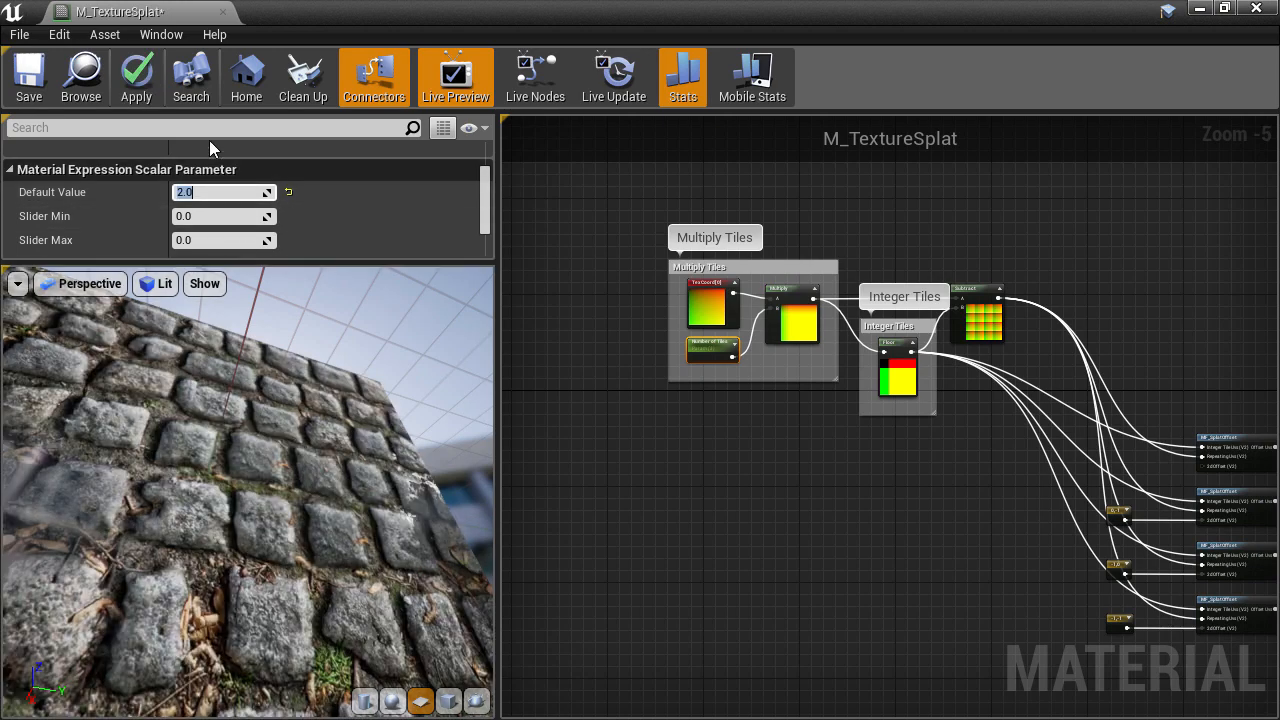
mouse_move(28, 76)
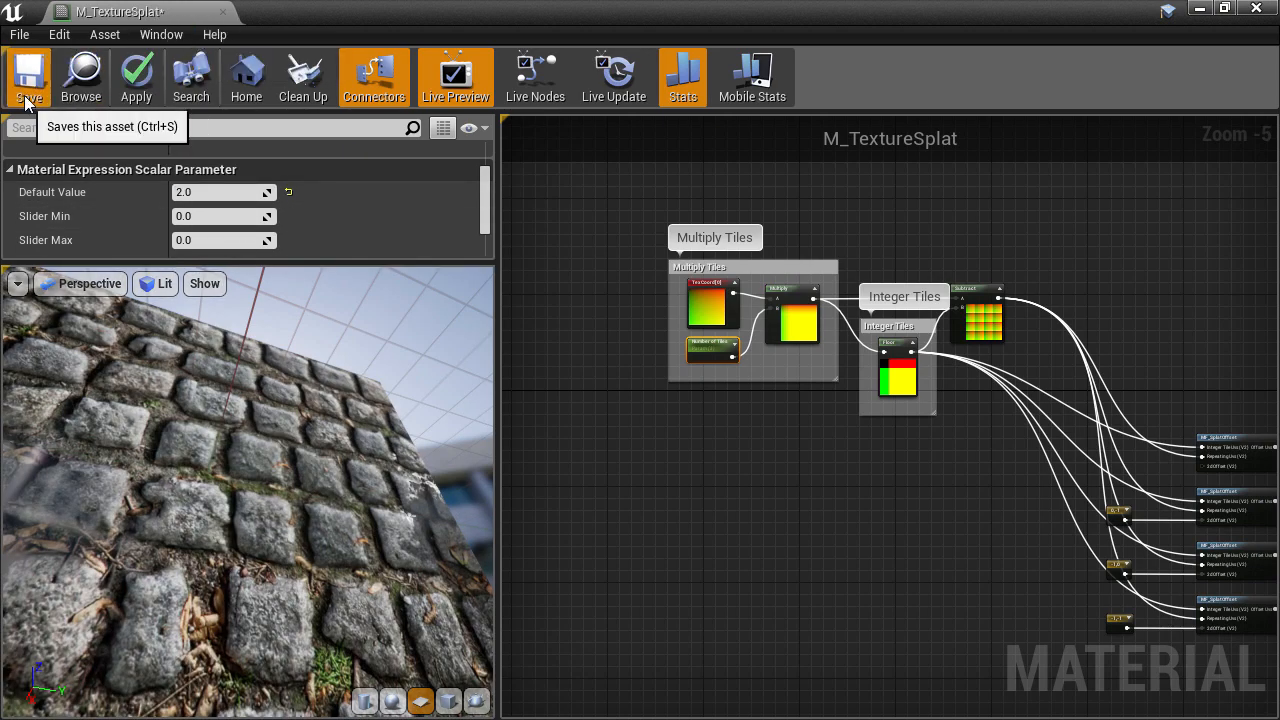
left_click(28, 76)
type("water")
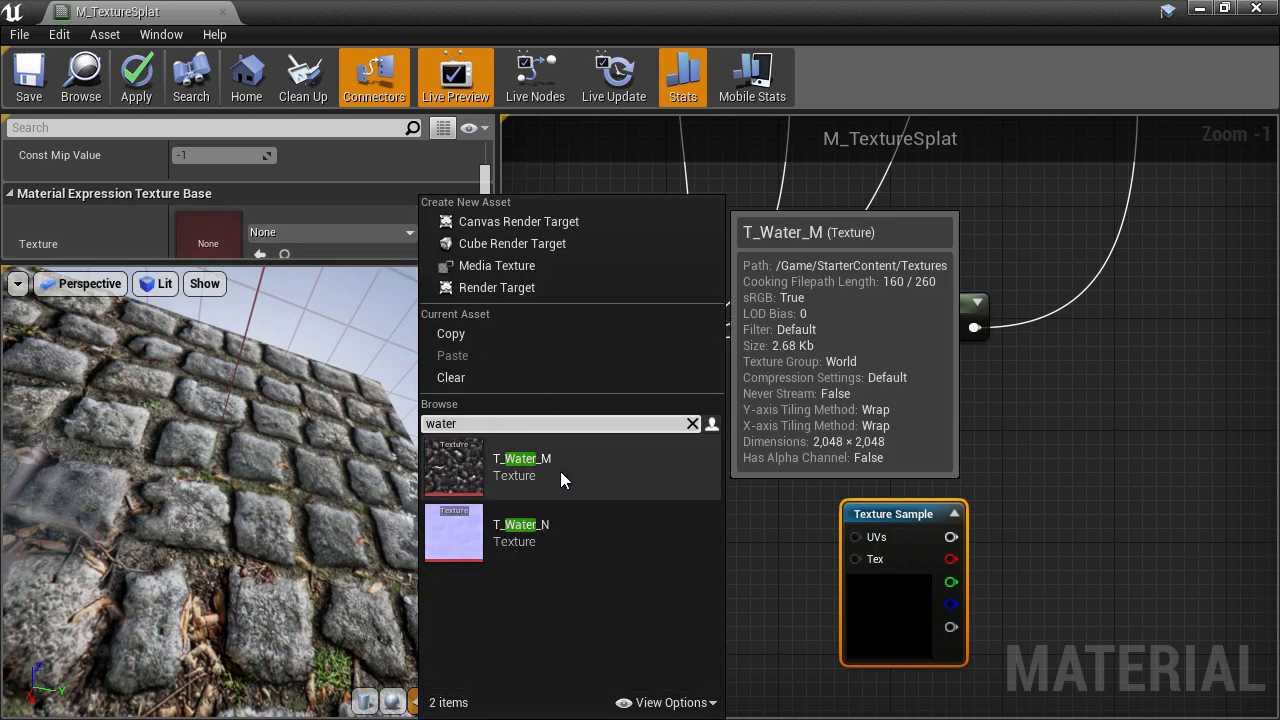
mouse_move(544, 540)
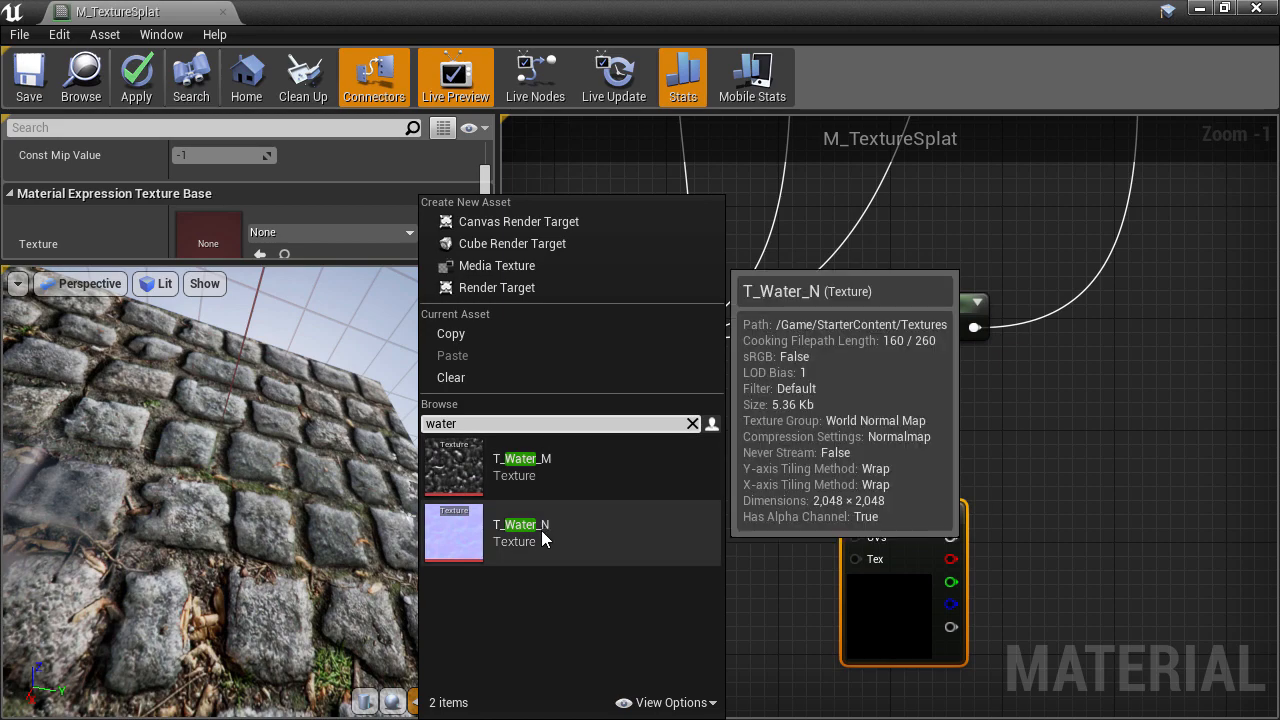
Assign T_Water_N to the texture sample and place TextureCoordinate and Add nodes.
left_click(512, 532)
type("te")
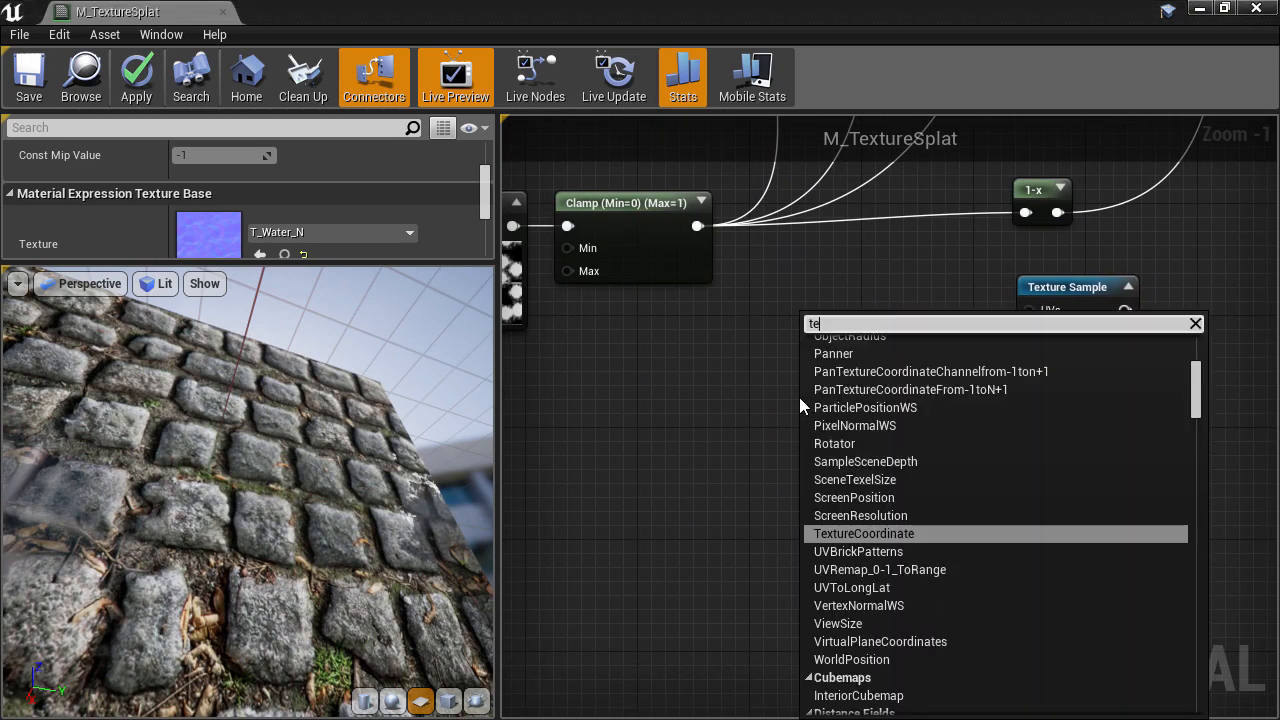
left_click(862, 532)
type("ad")
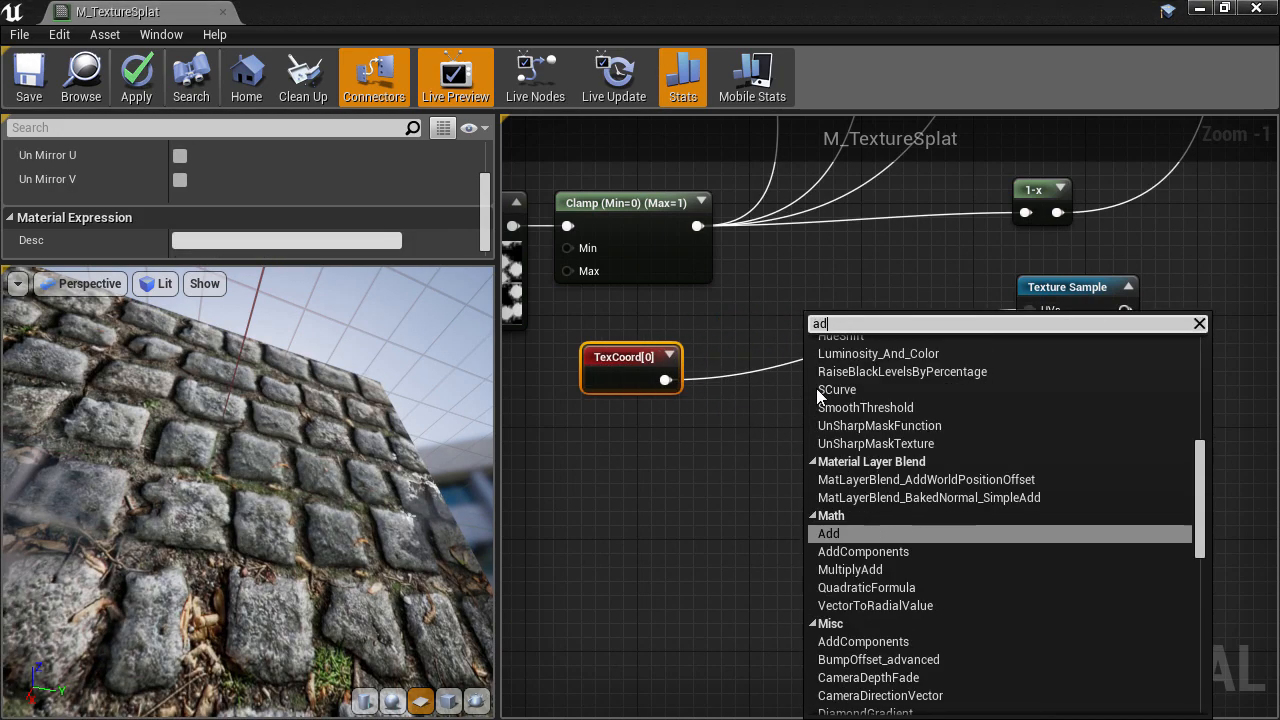
left_click(828, 532)
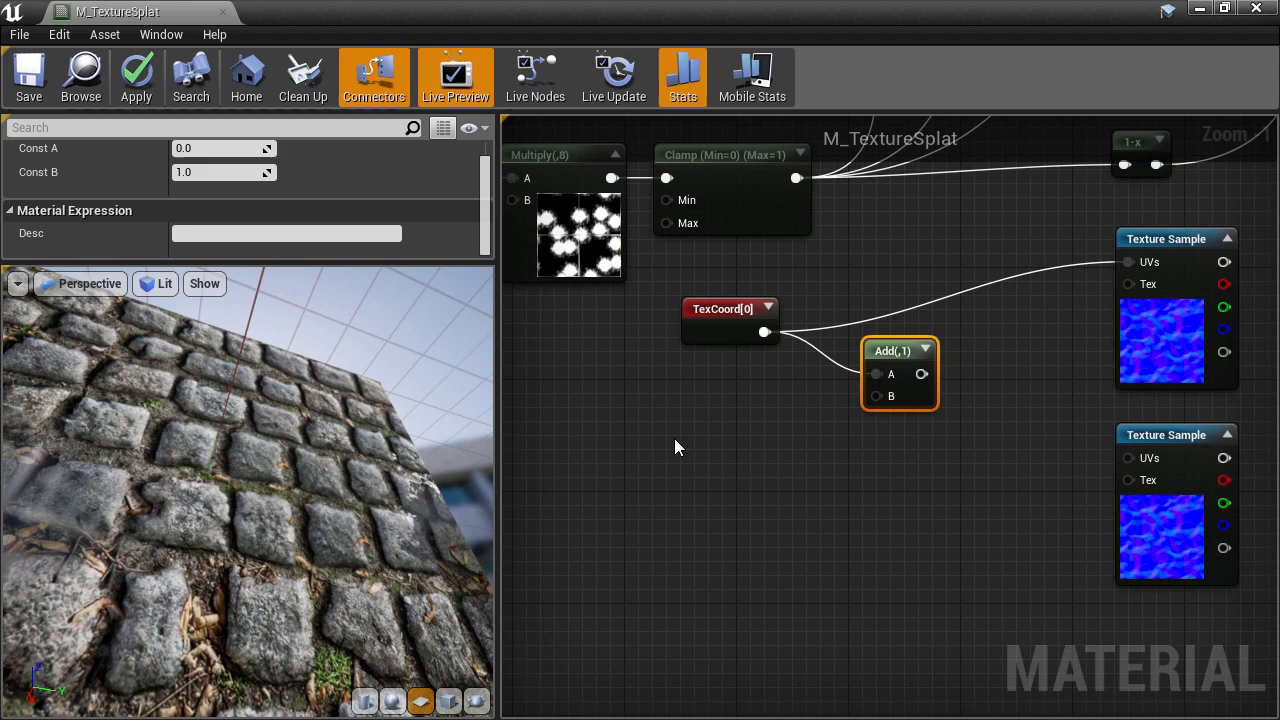
mouse_move(728, 424)
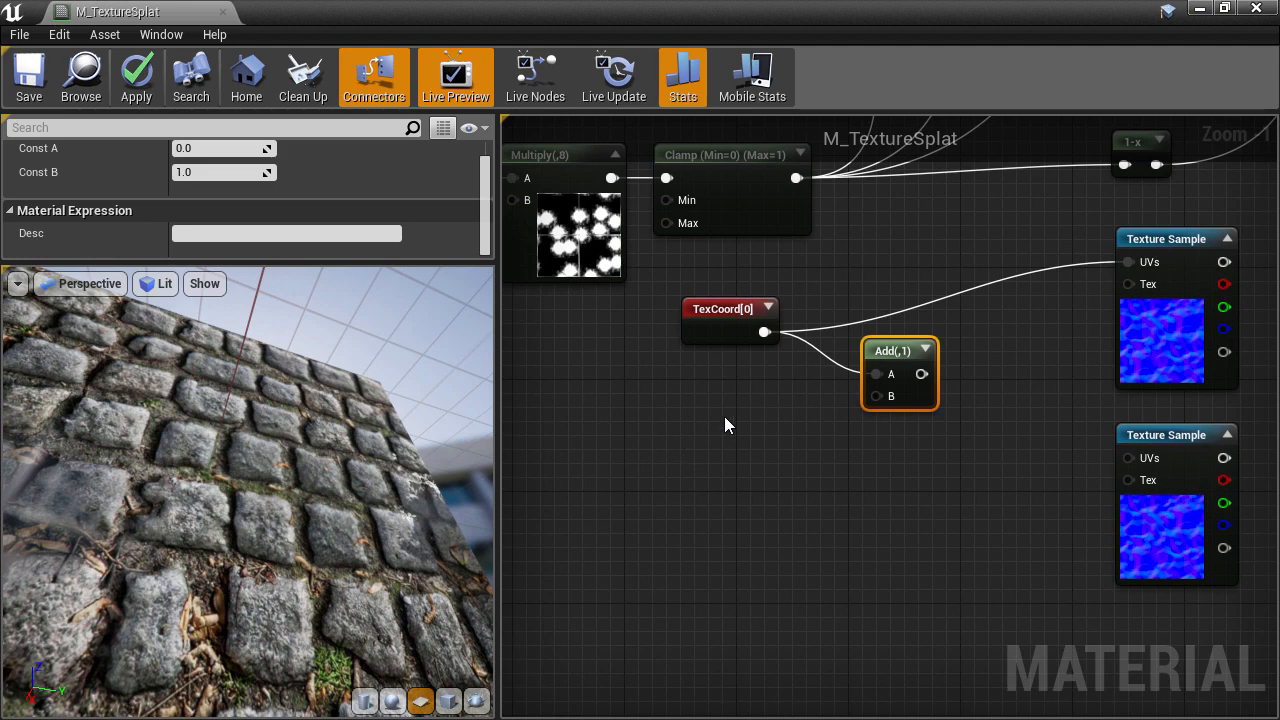
Pan the first water normal by TexCoord plus Time times (0, 0.8) and preview that sample alone.
left_click(708, 404)
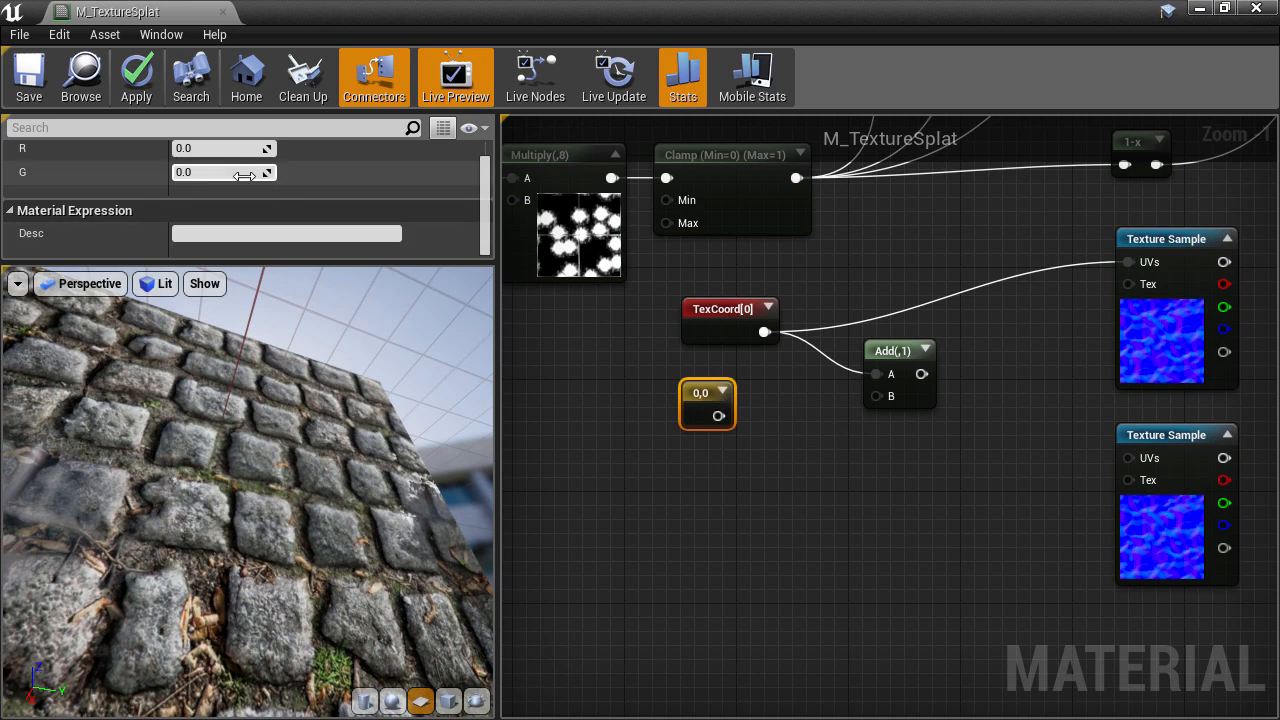
left_click(200, 172)
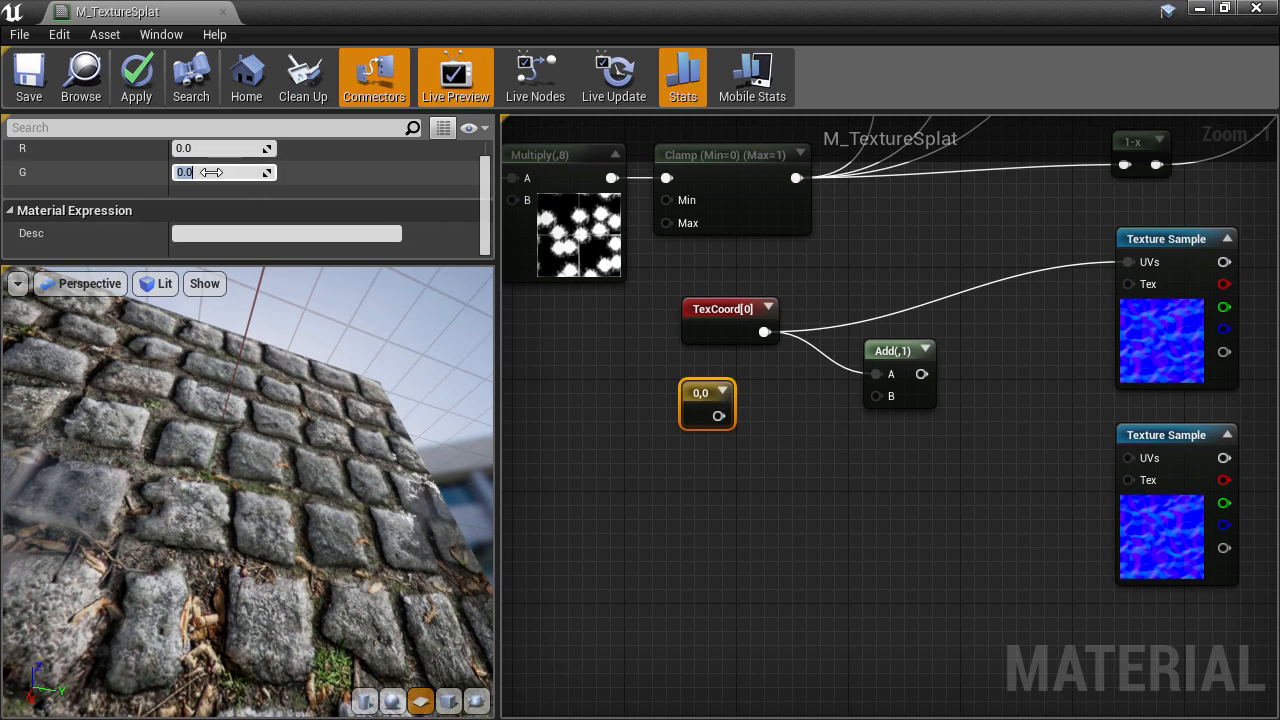
type("0.8")
type("tim")
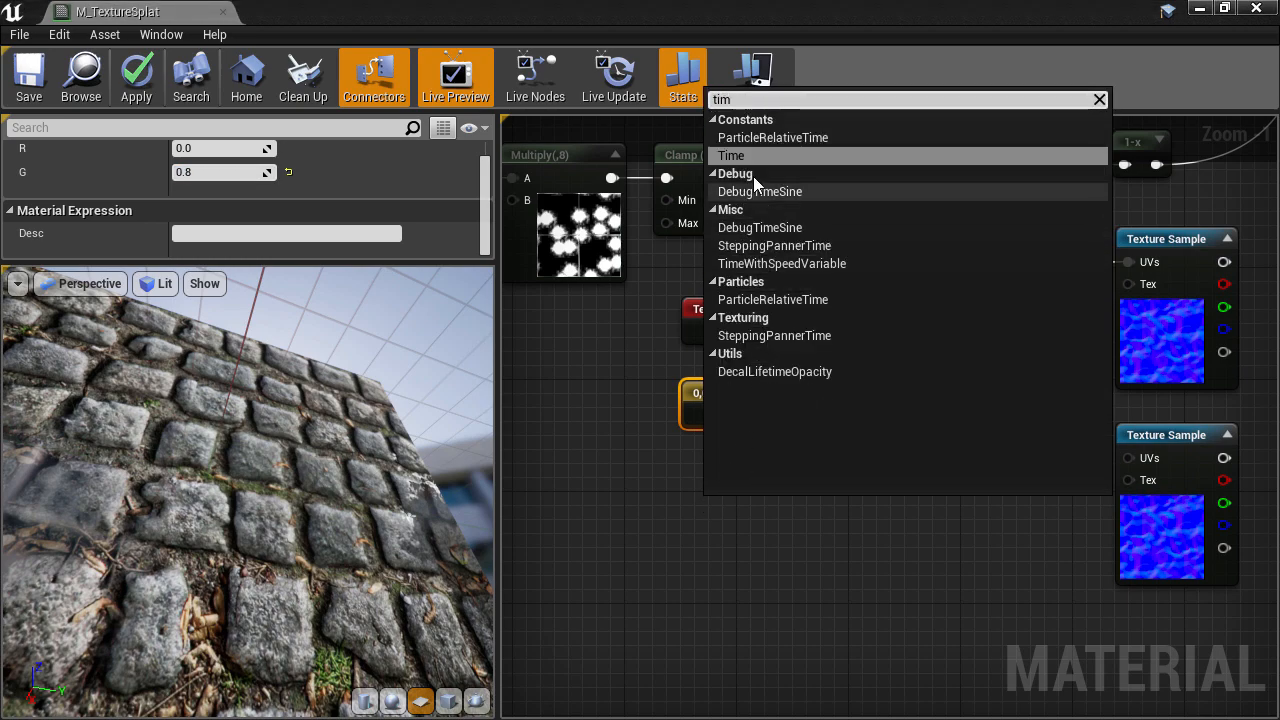
left_click(732, 156)
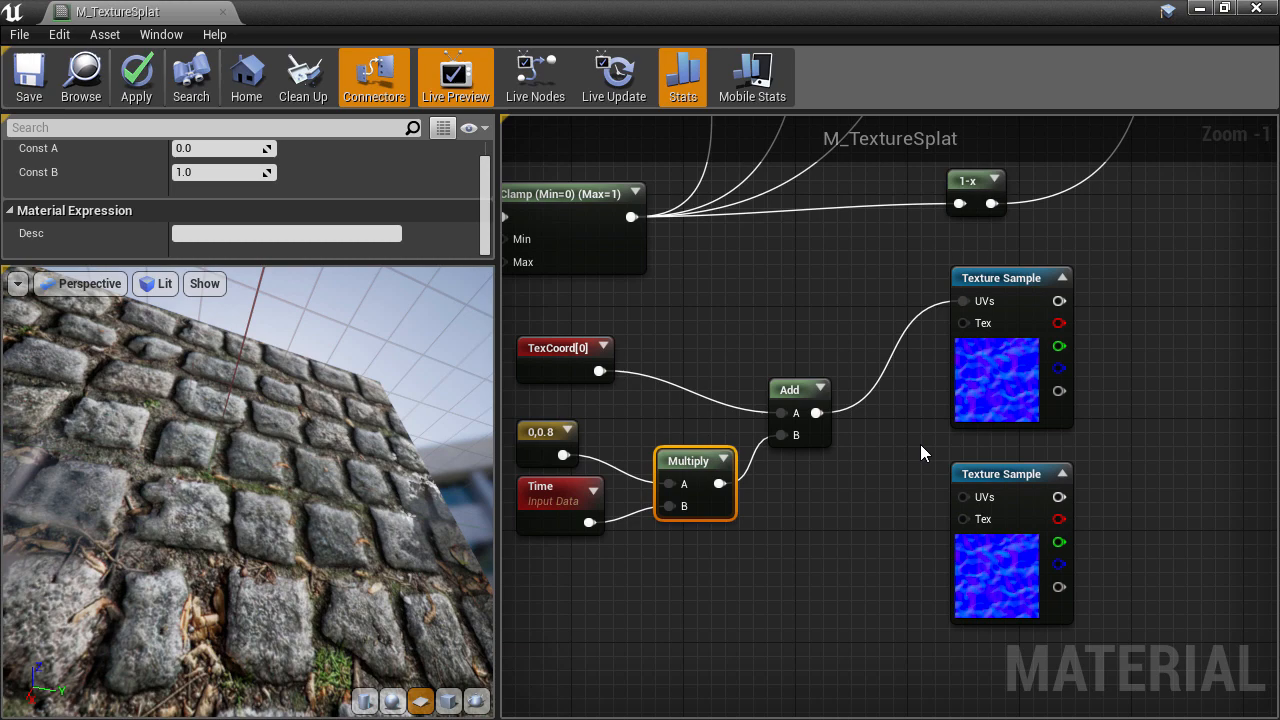
right_click(1010, 276)
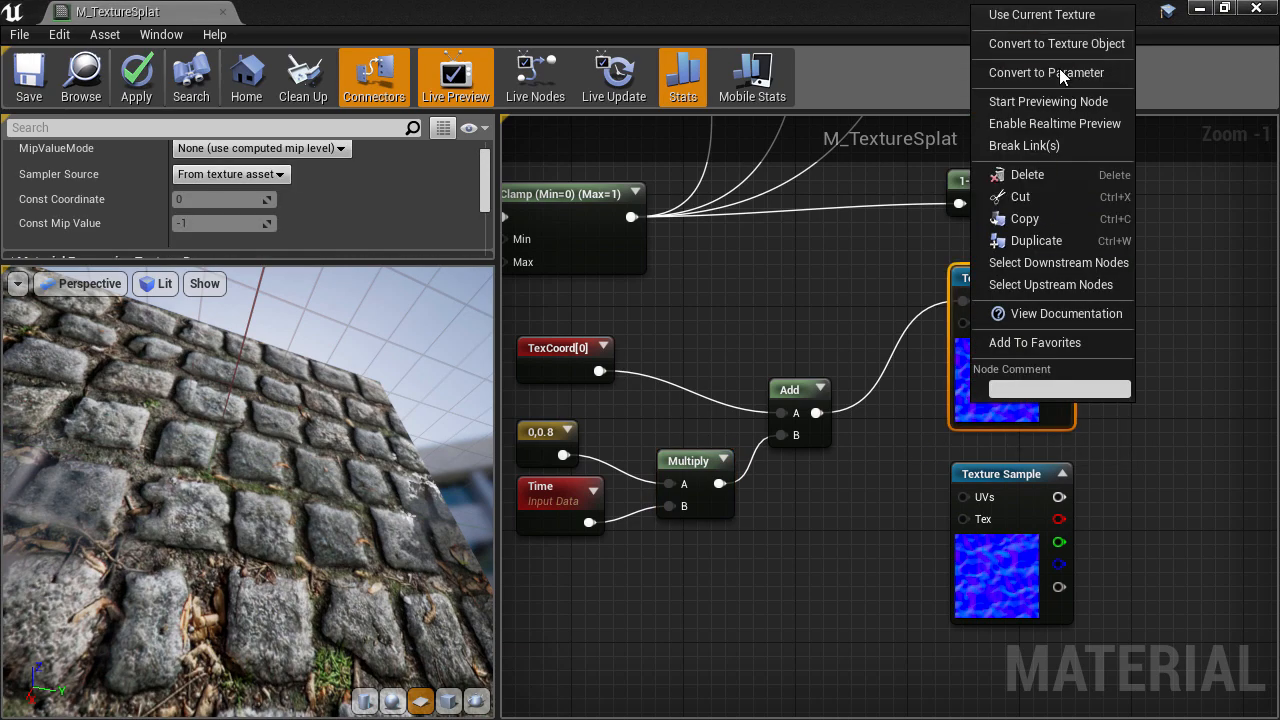
left_click(1048, 100)
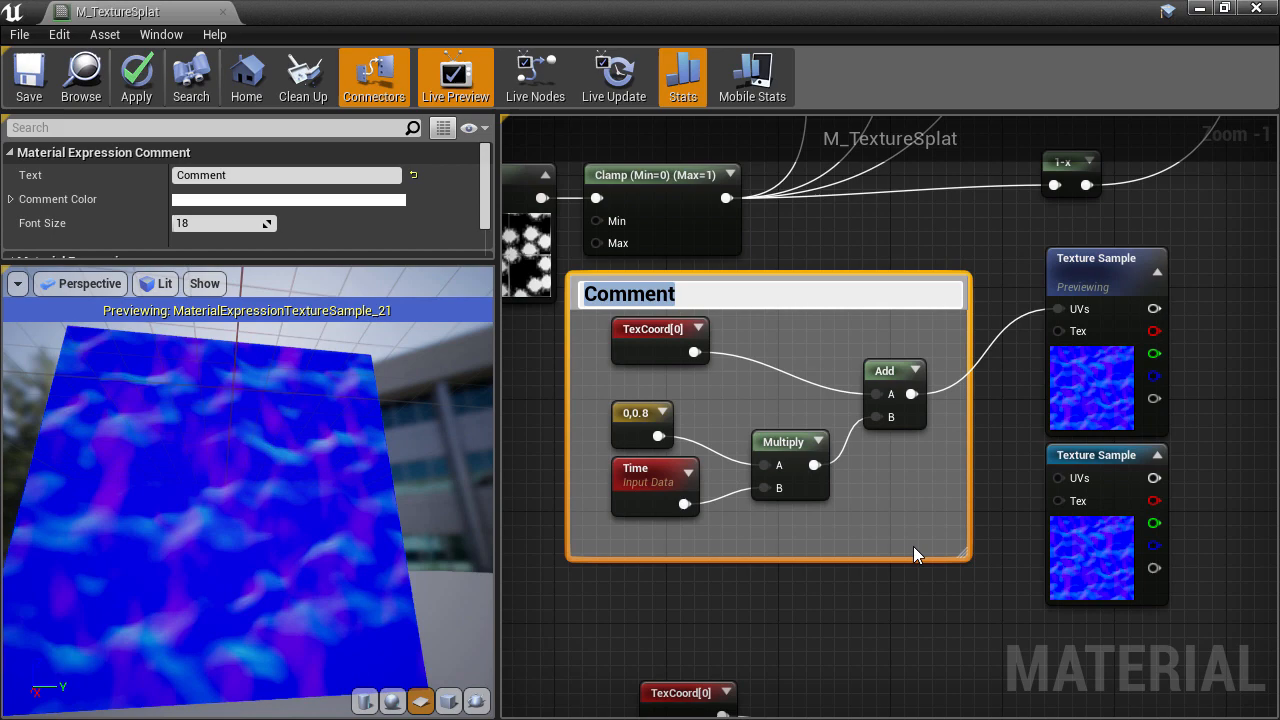
Name the second panning node group's comment PanUVs2.
type("panUVs")
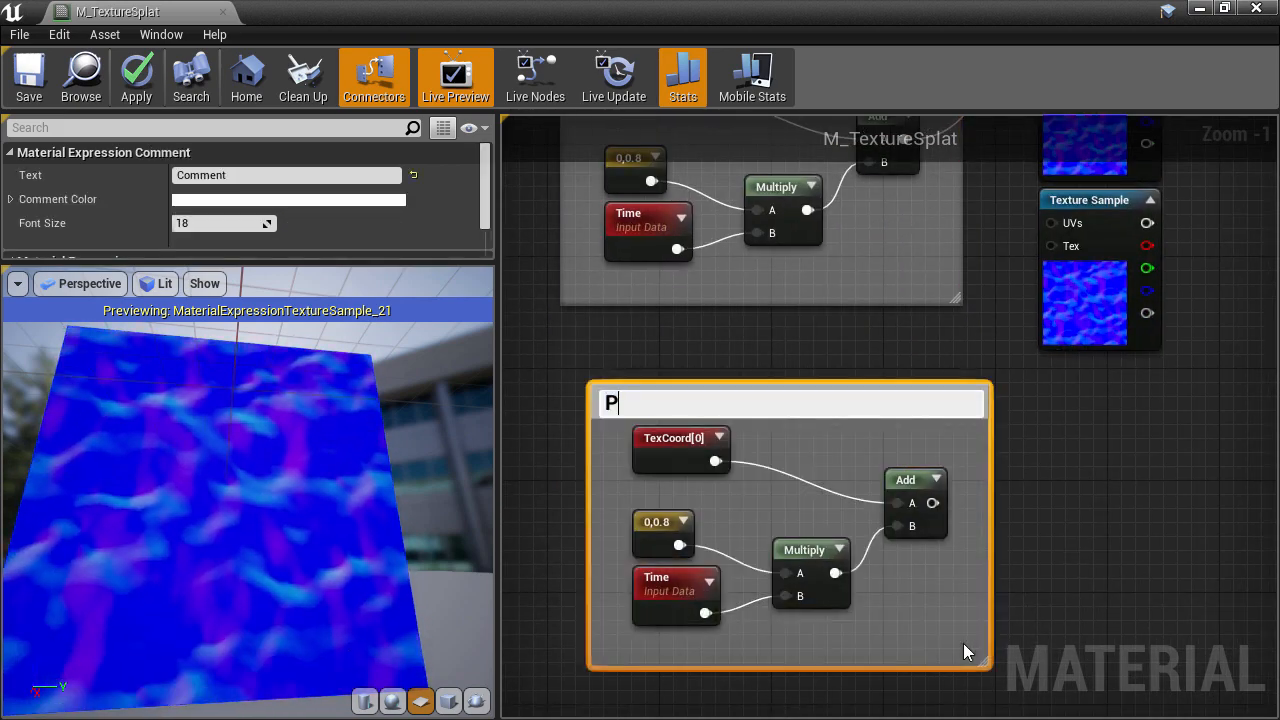
type("anUVs2")
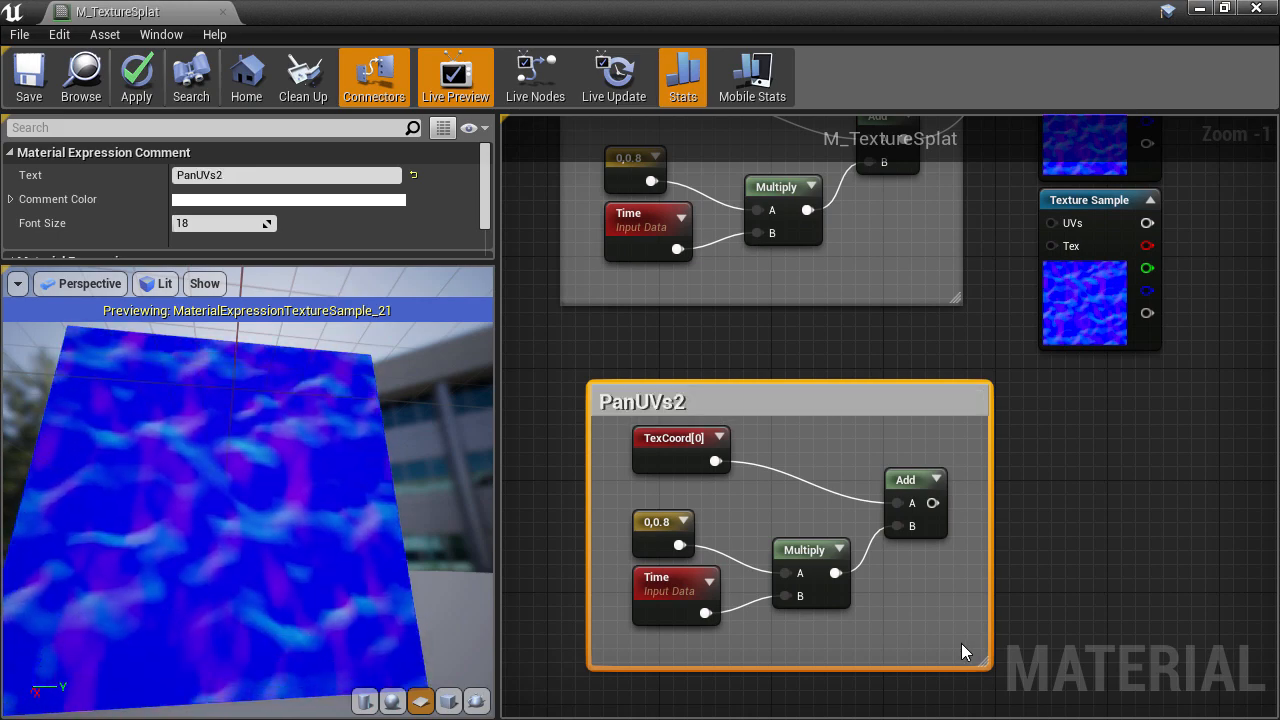
left_click(656, 522)
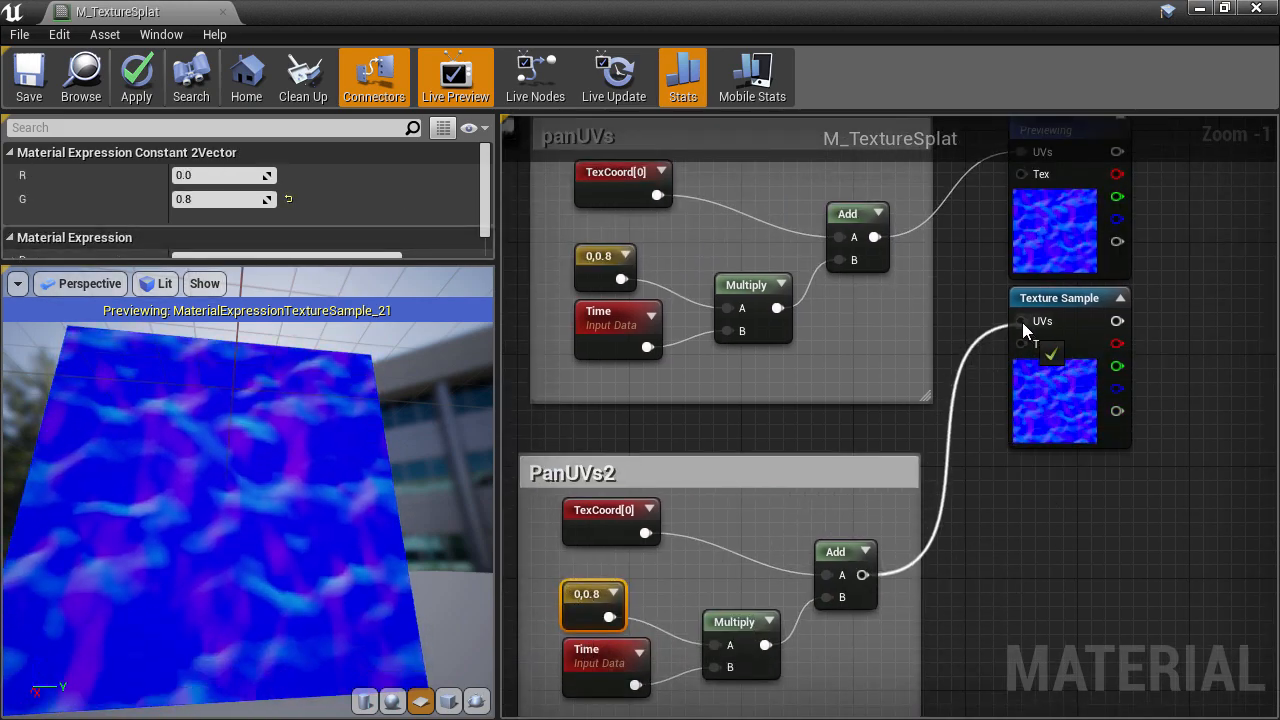
Set the second water sample's panning speed vector to 0.7, 0.1.
left_click(1058, 298)
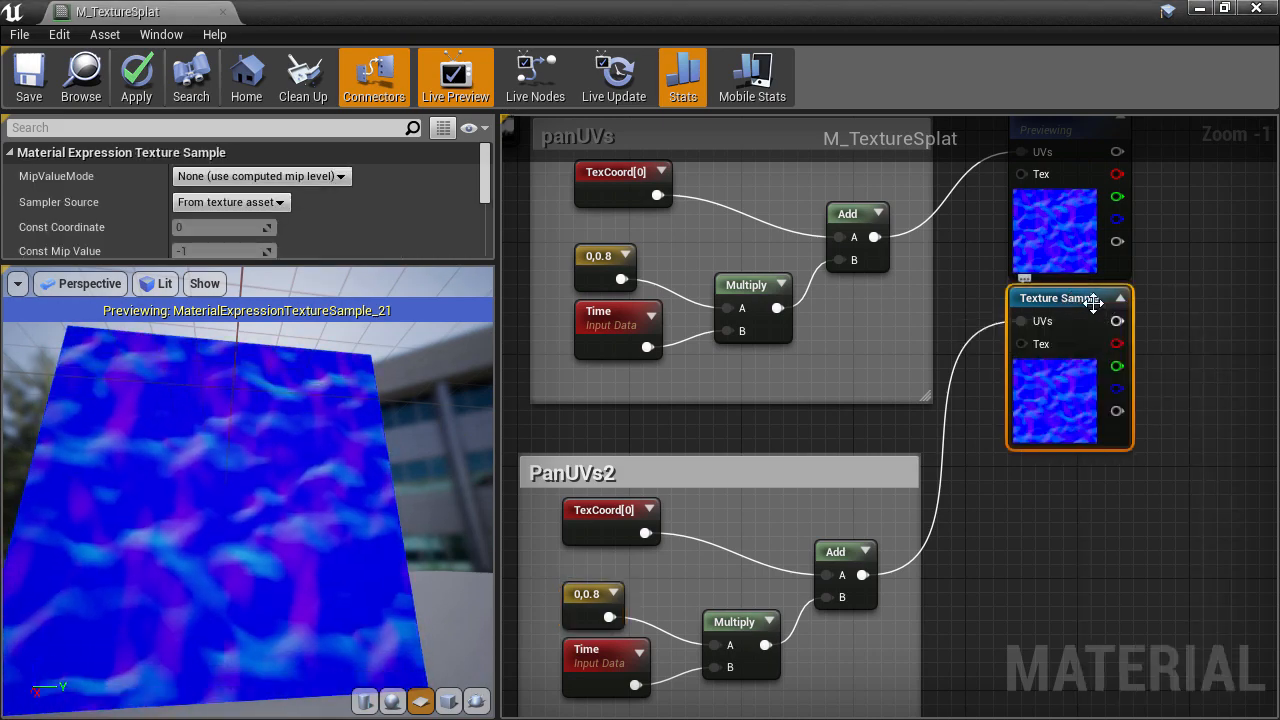
right_click(1070, 296)
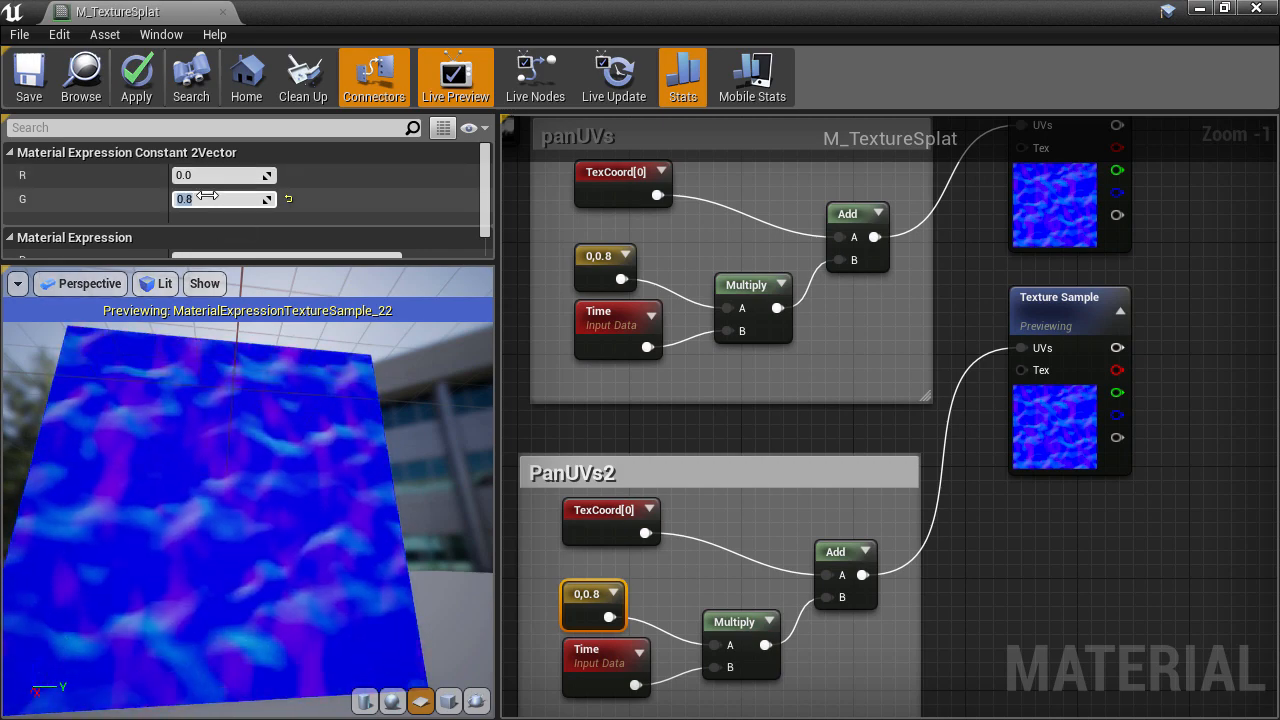
type("0.7")
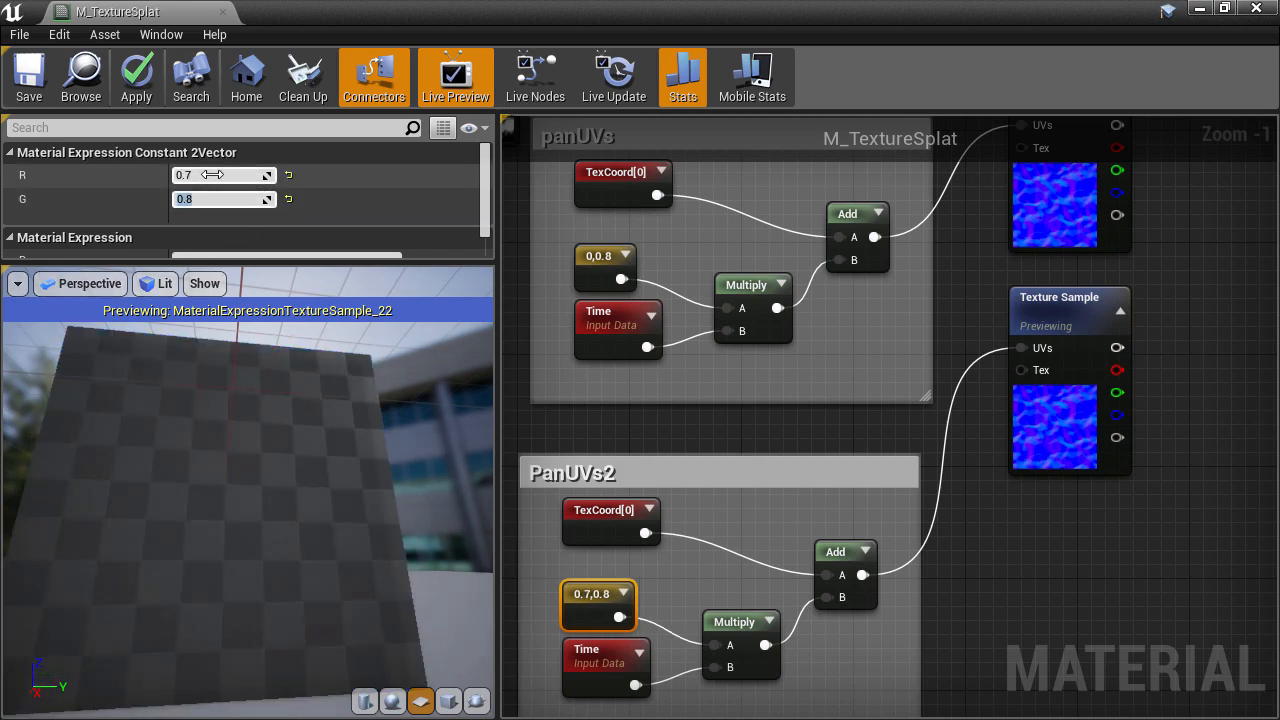
type("0.0")
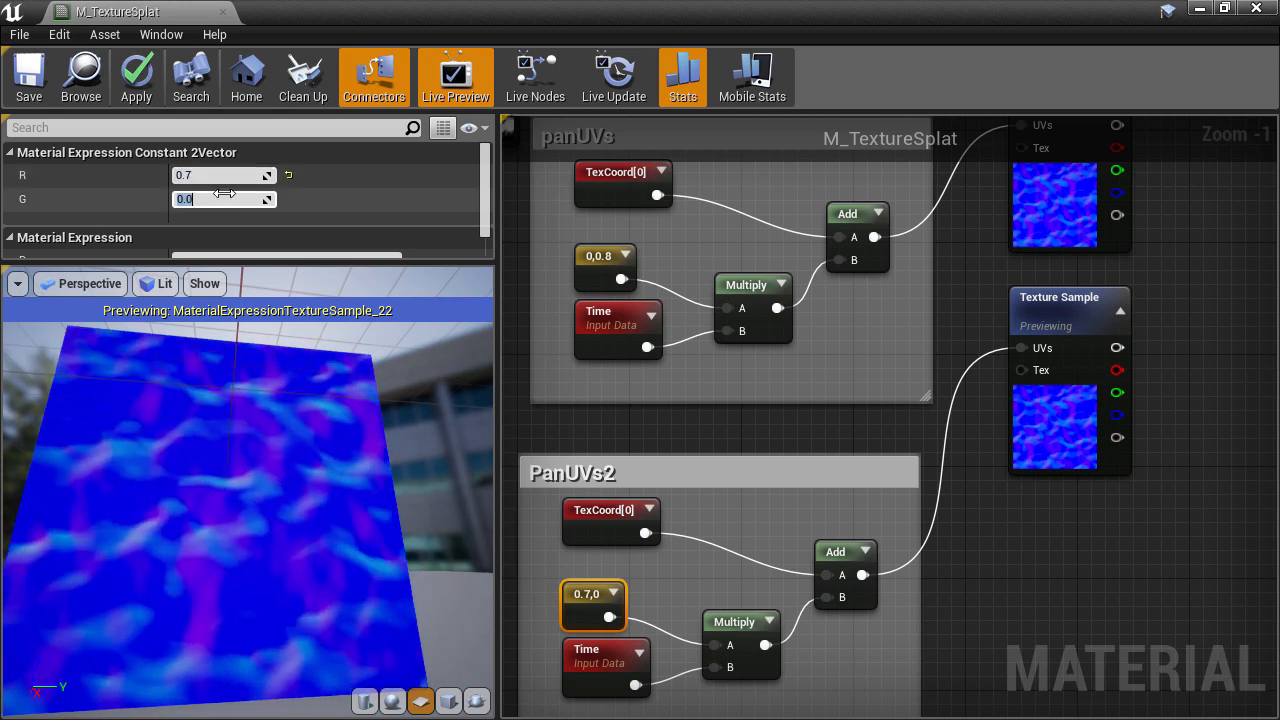
type("0.1")
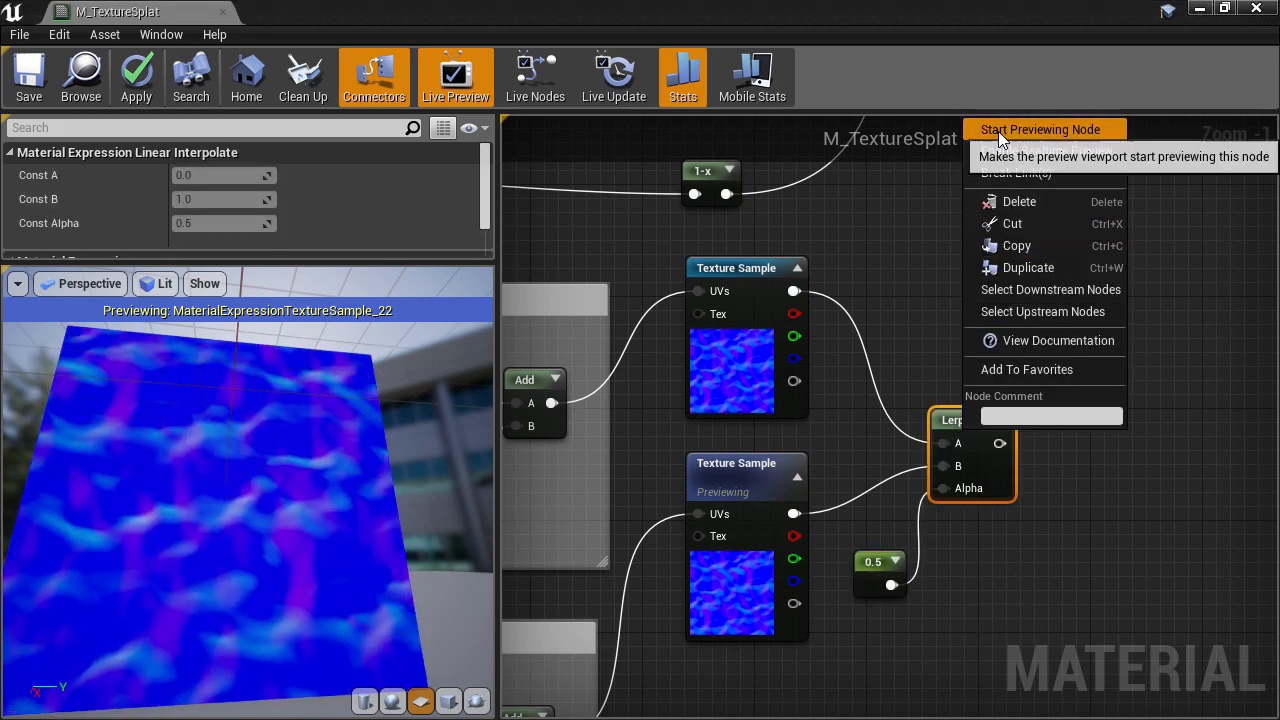
Preview the Lerp node that blends the two ripple layers.
left_click(1040, 128)
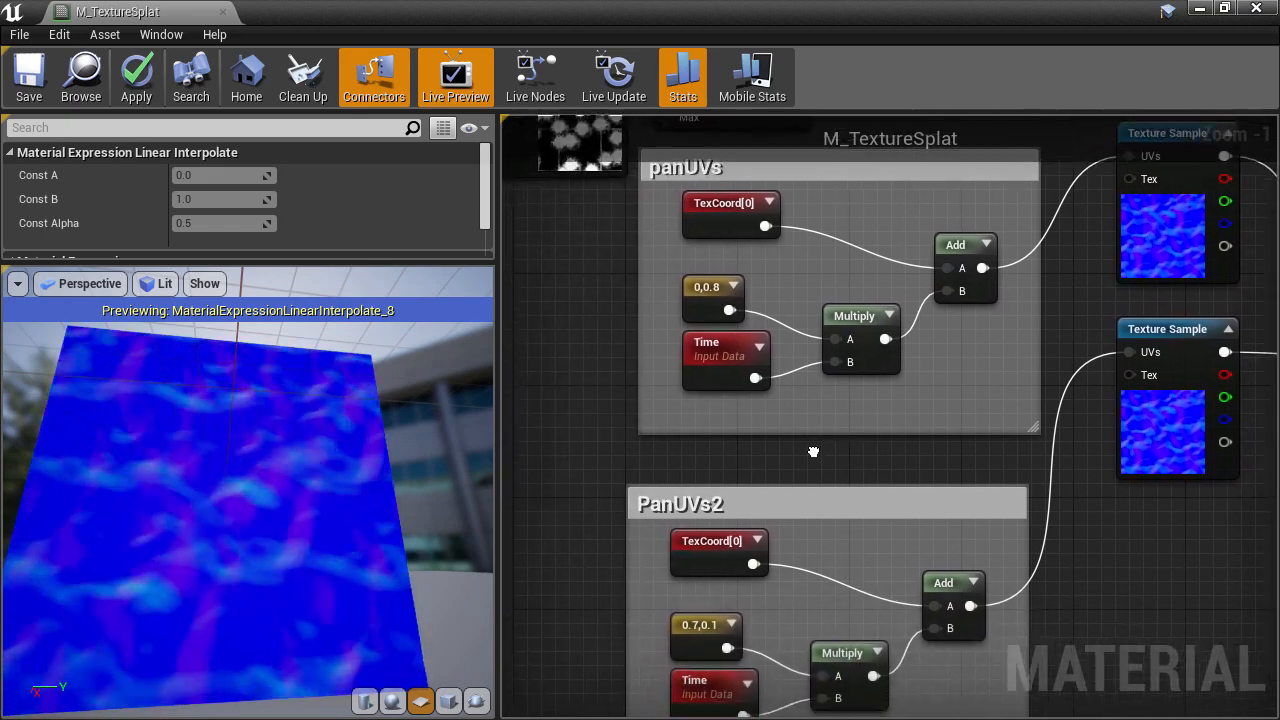
left_click(712, 288)
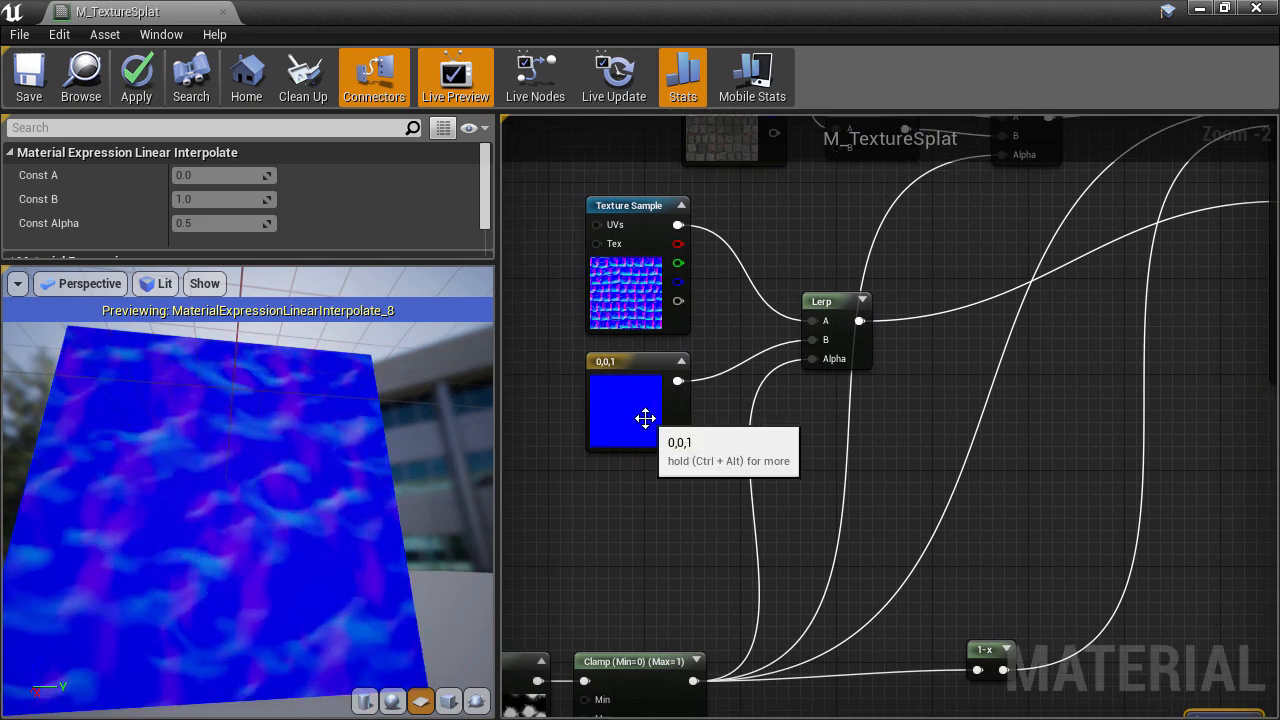
scroll("down", 3)
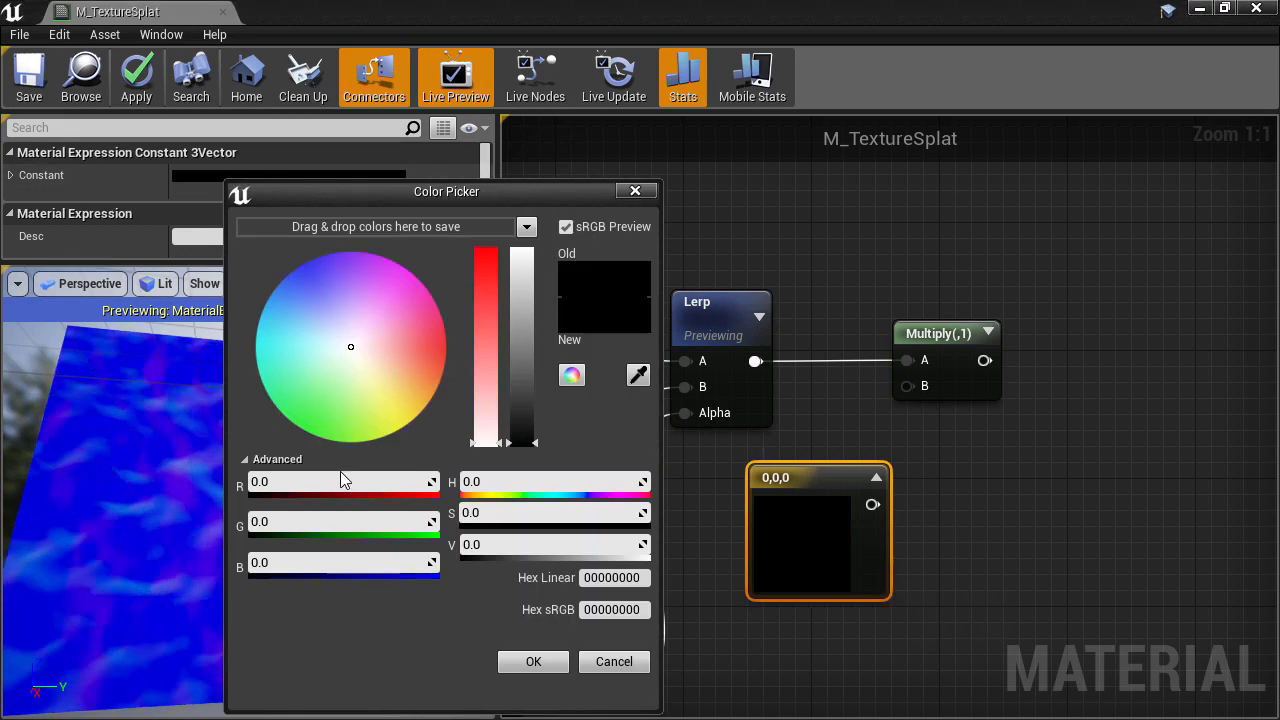
Set the Constant3Vector to 0.1, 0.1, 1 to scale the blended ripple normals.
left_click_drag(352, 348, 448, 348)
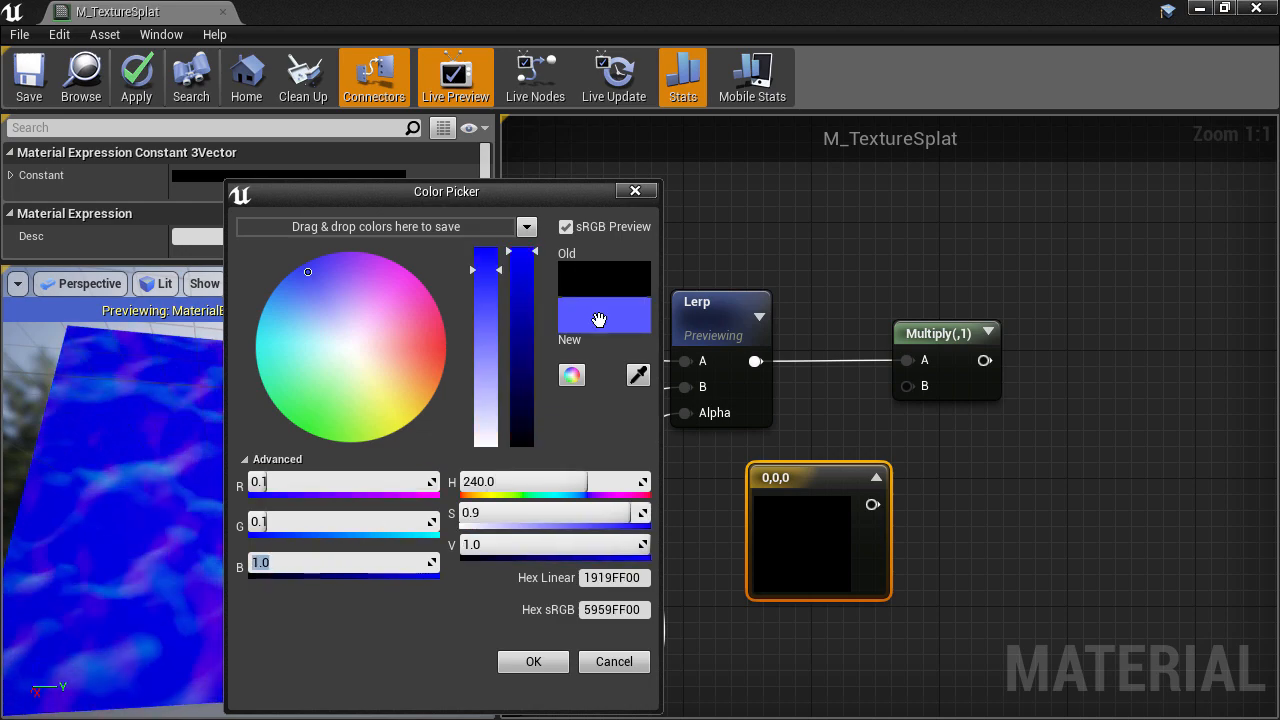
left_click(532, 660)
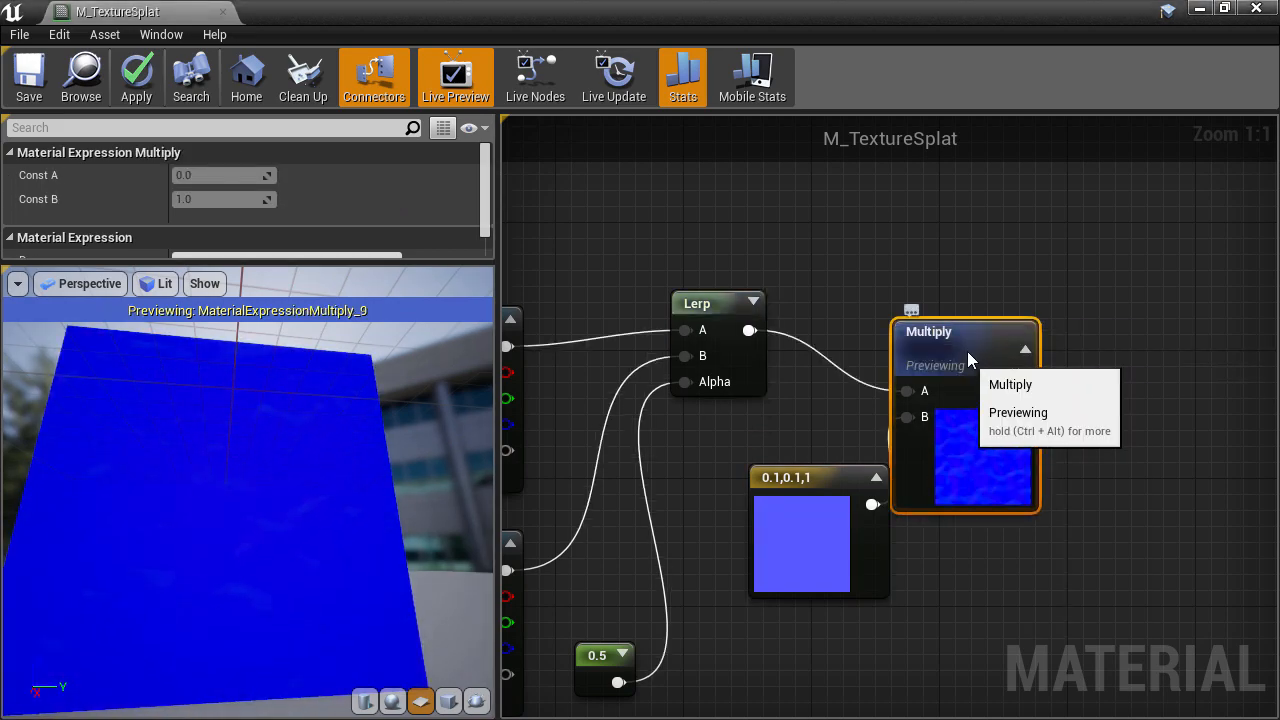
scroll("down", 3)
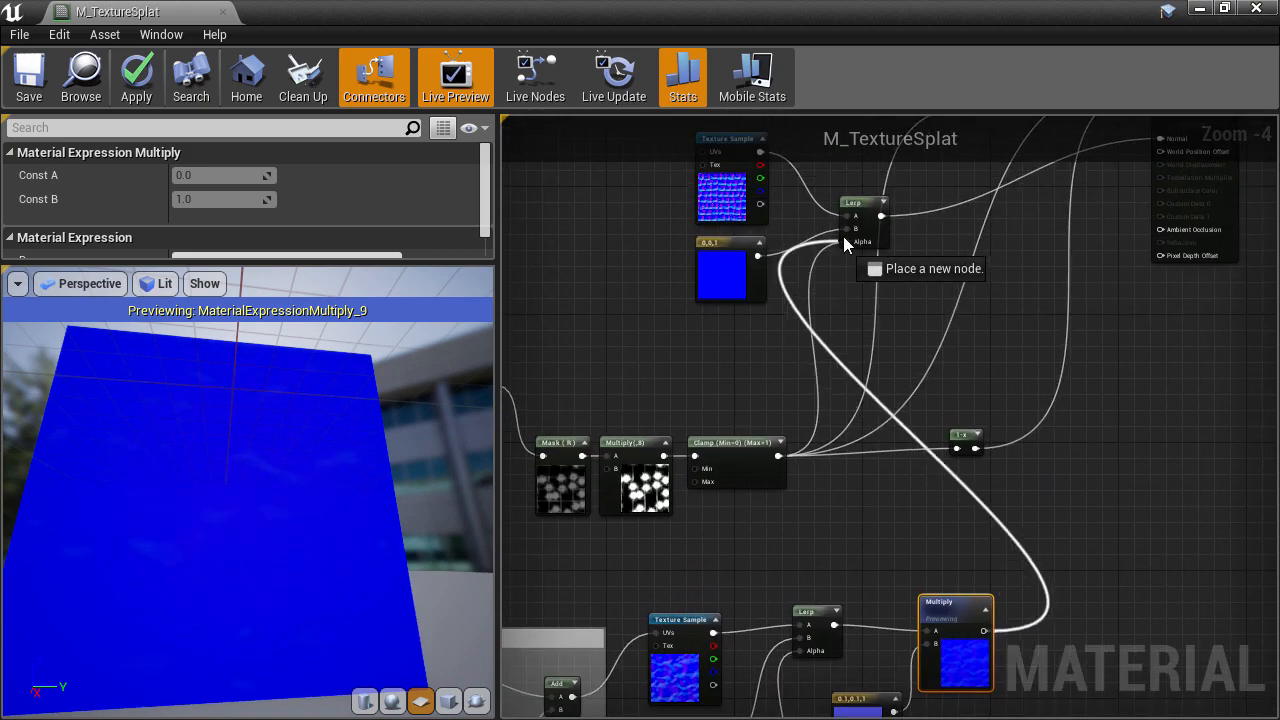
mouse_move(136, 76)
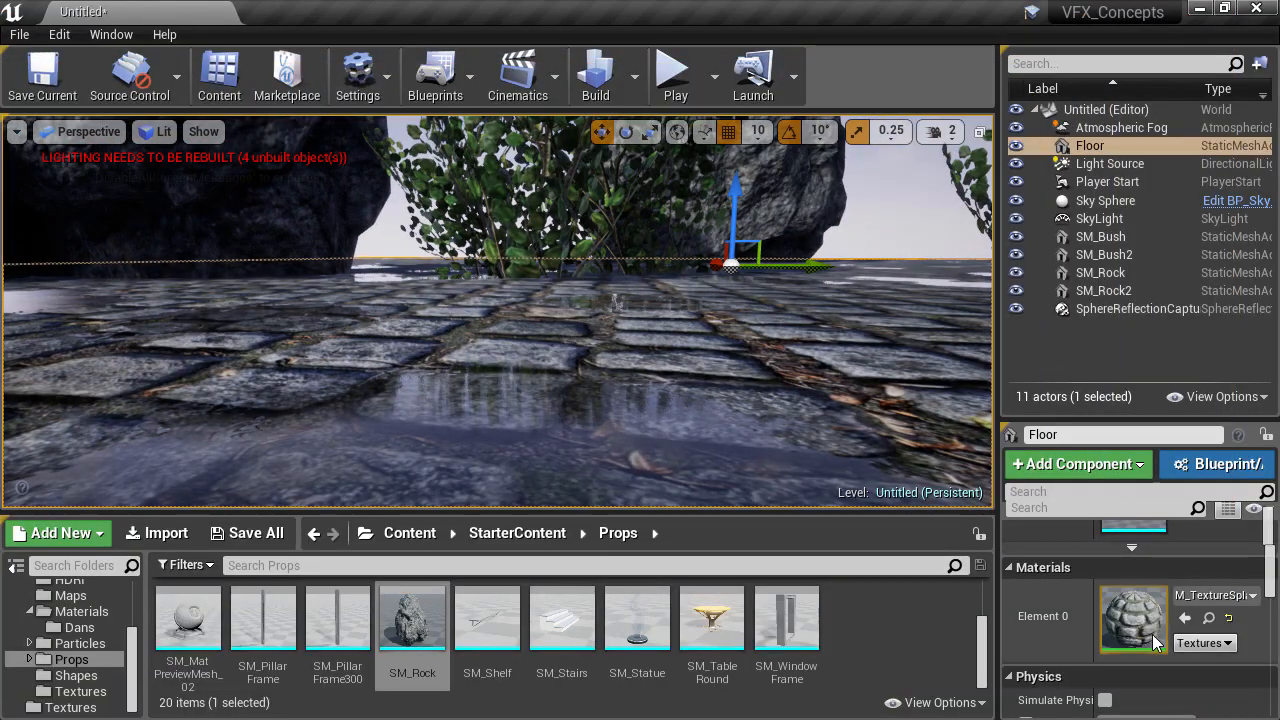
Set the second layer's TexCoord UTiling and VTiling to 1.5.
double_click(1132, 618)
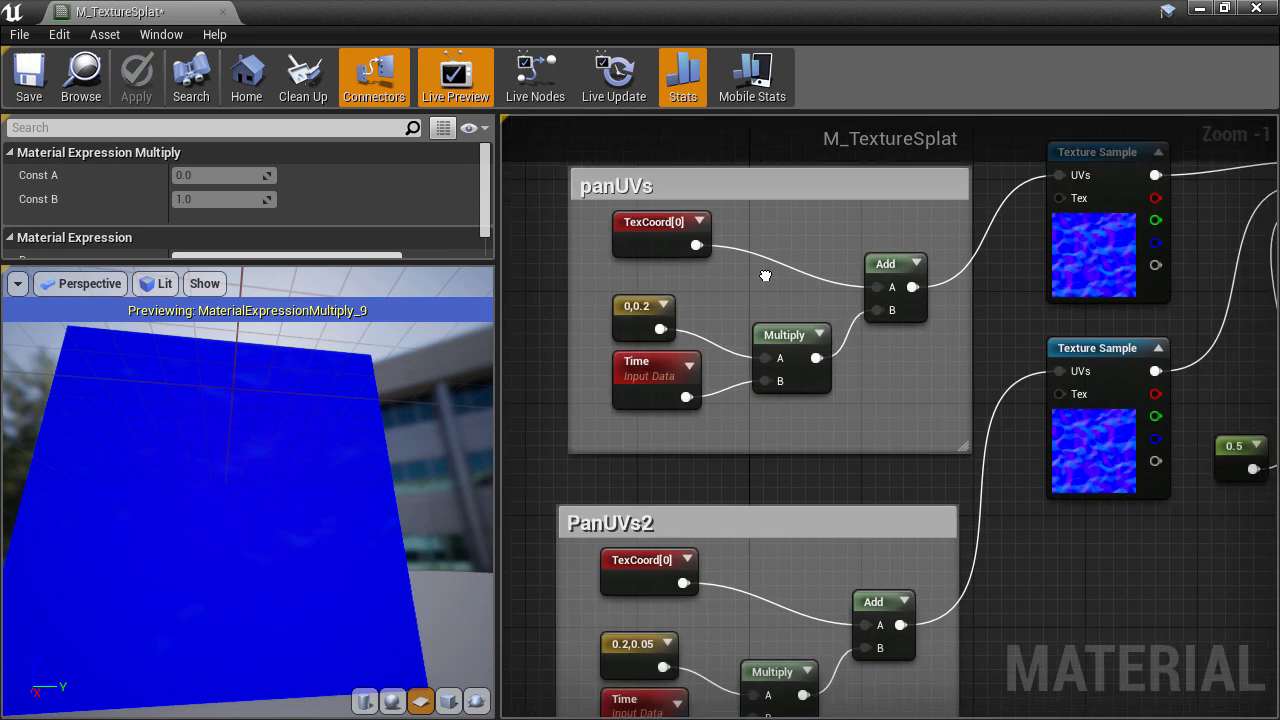
left_click(660, 234)
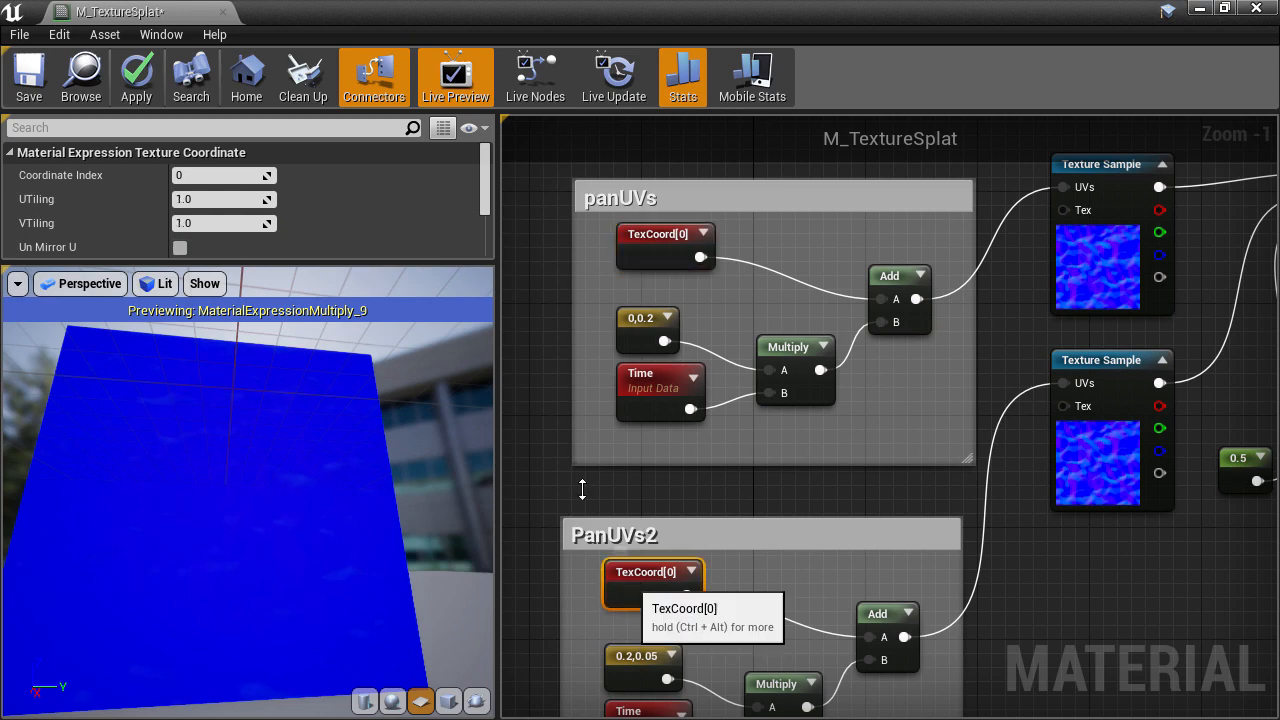
type("1.5")
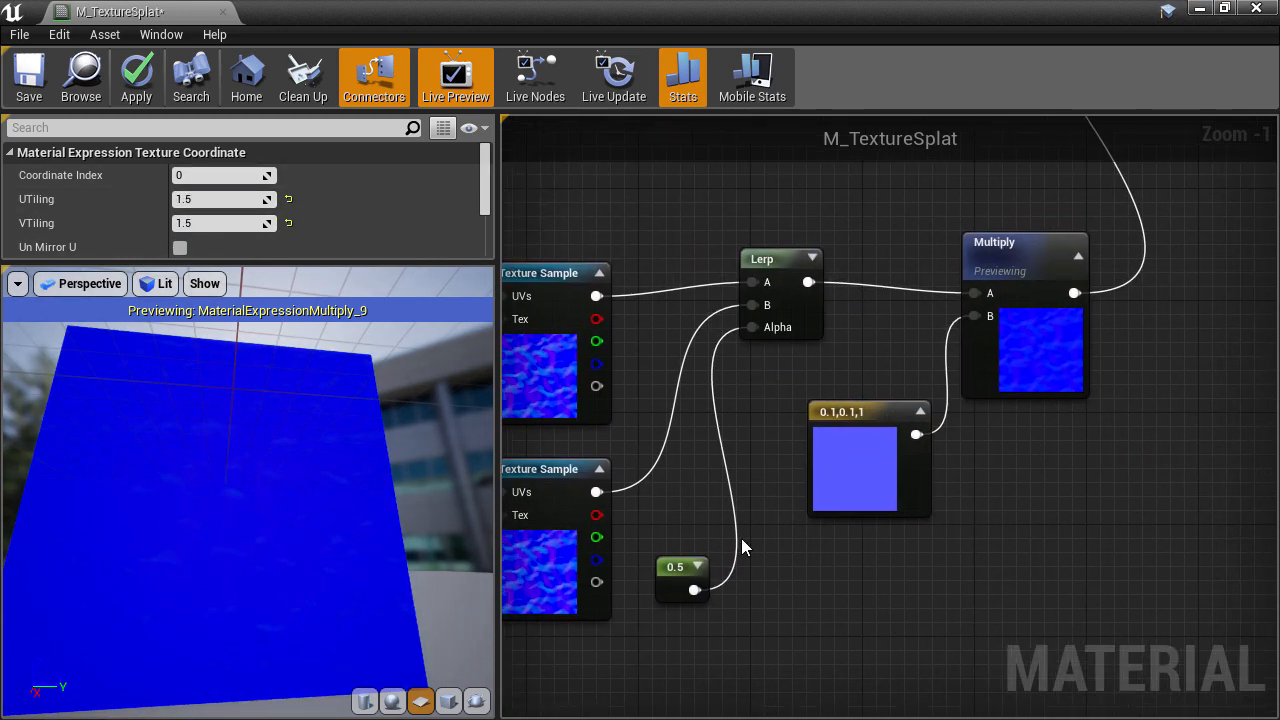
Change the ripple constant to 0.2, 0.2, 1 and apply the material to the level.
double_click(852, 468)
type("0.2")
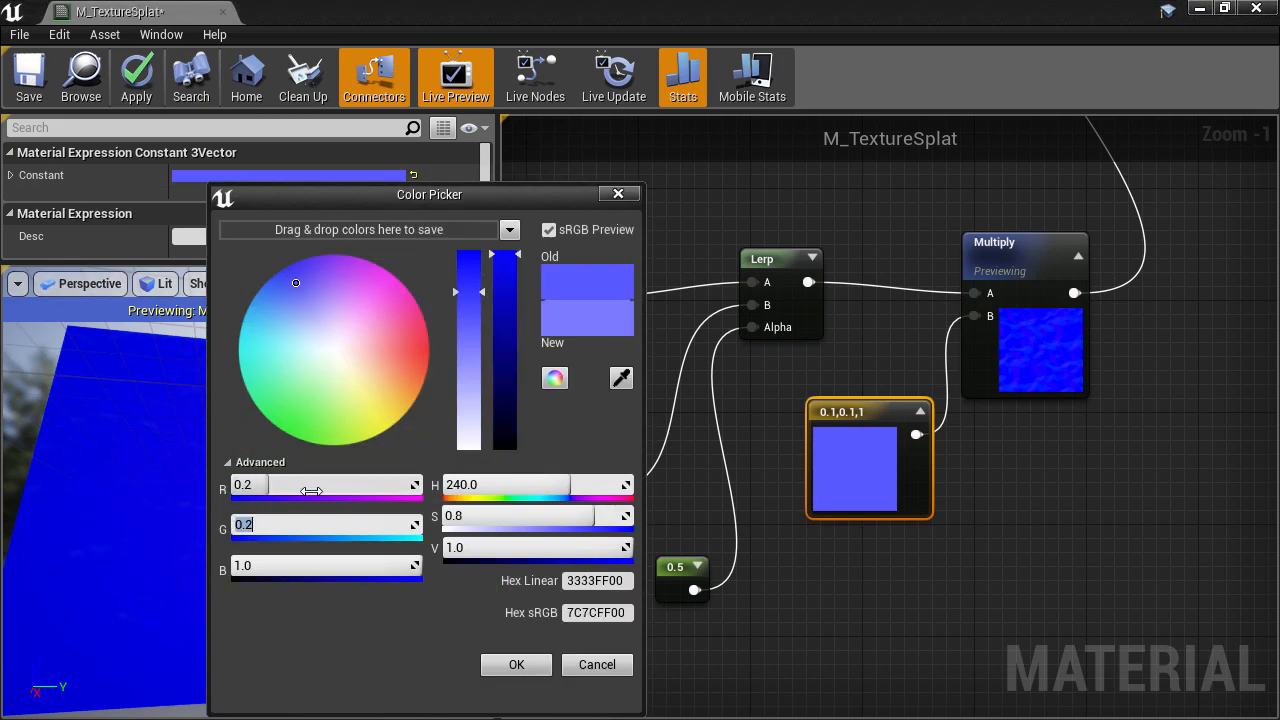
left_click(136, 76)
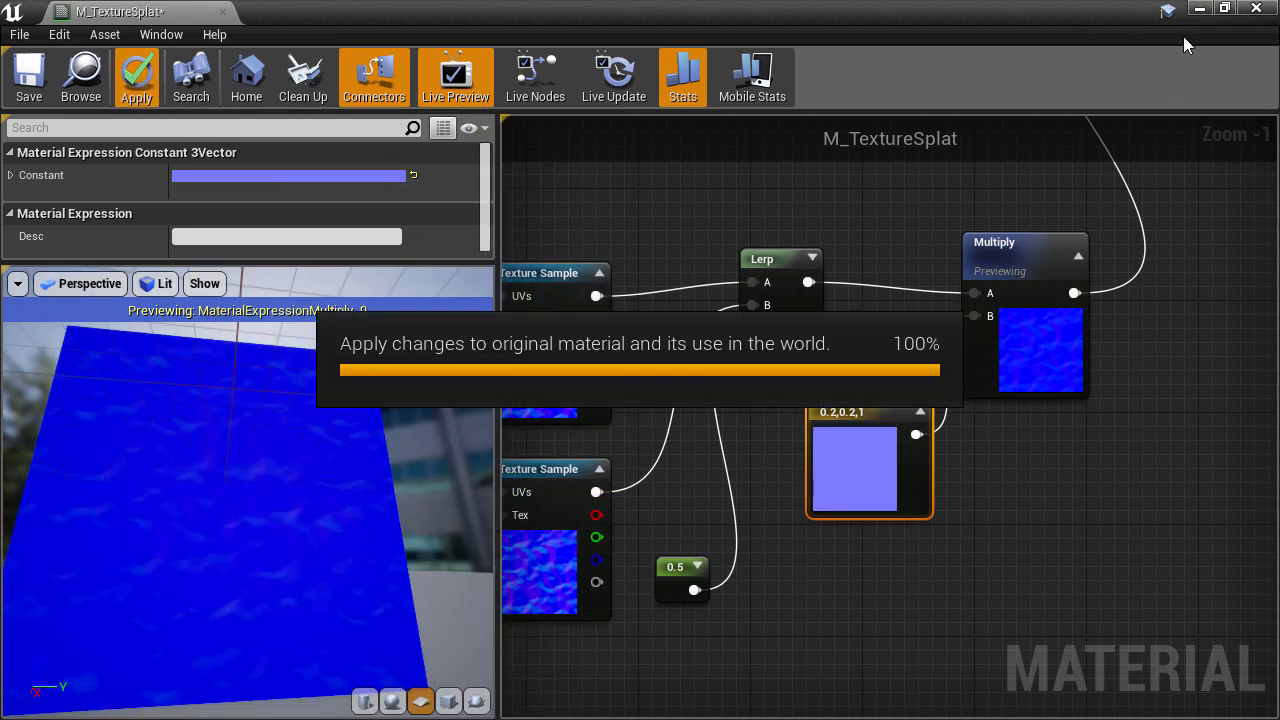
left_click(136, 76)
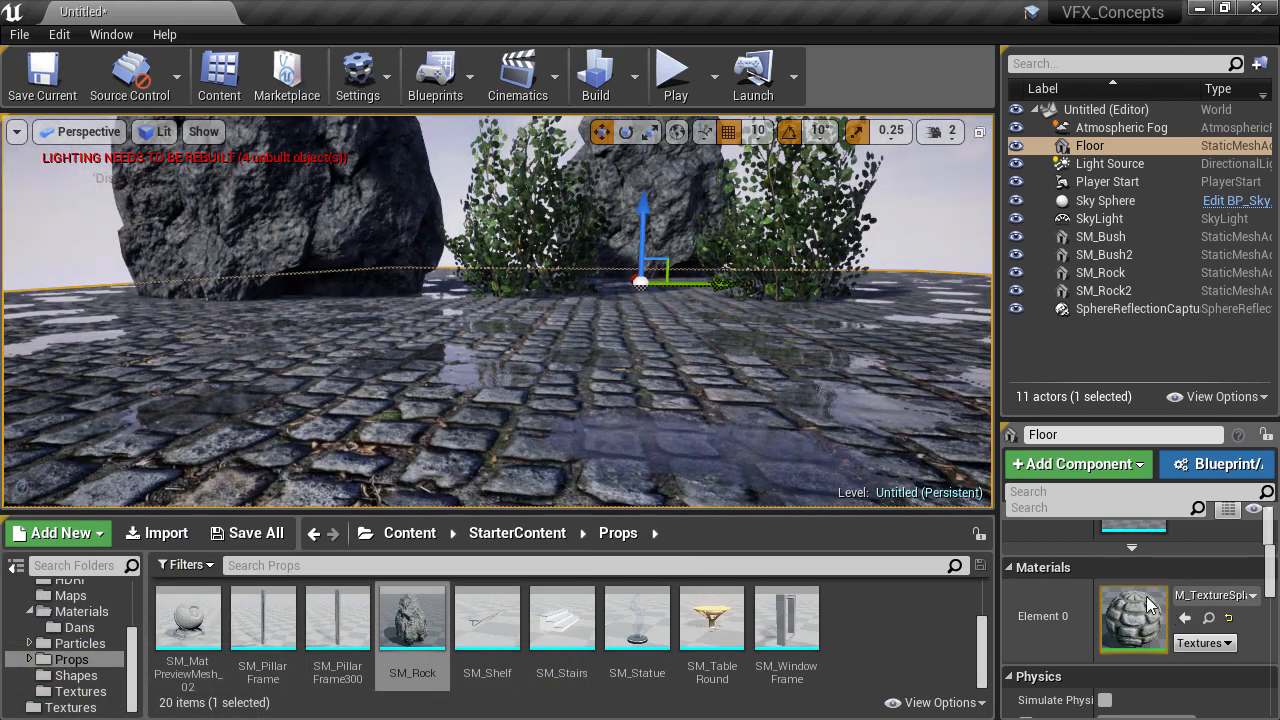
Retune the ripple normal constant to 0.05, 0.05, 1.
double_click(1132, 616)
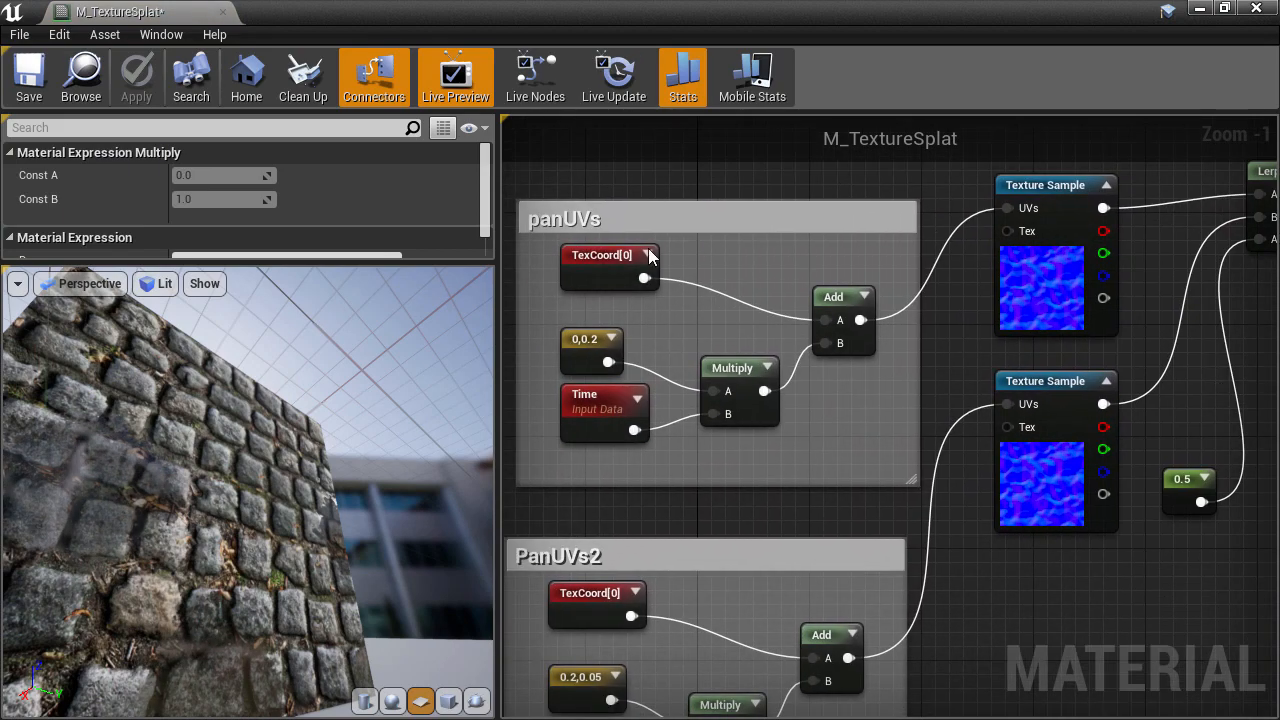
left_click(608, 254)
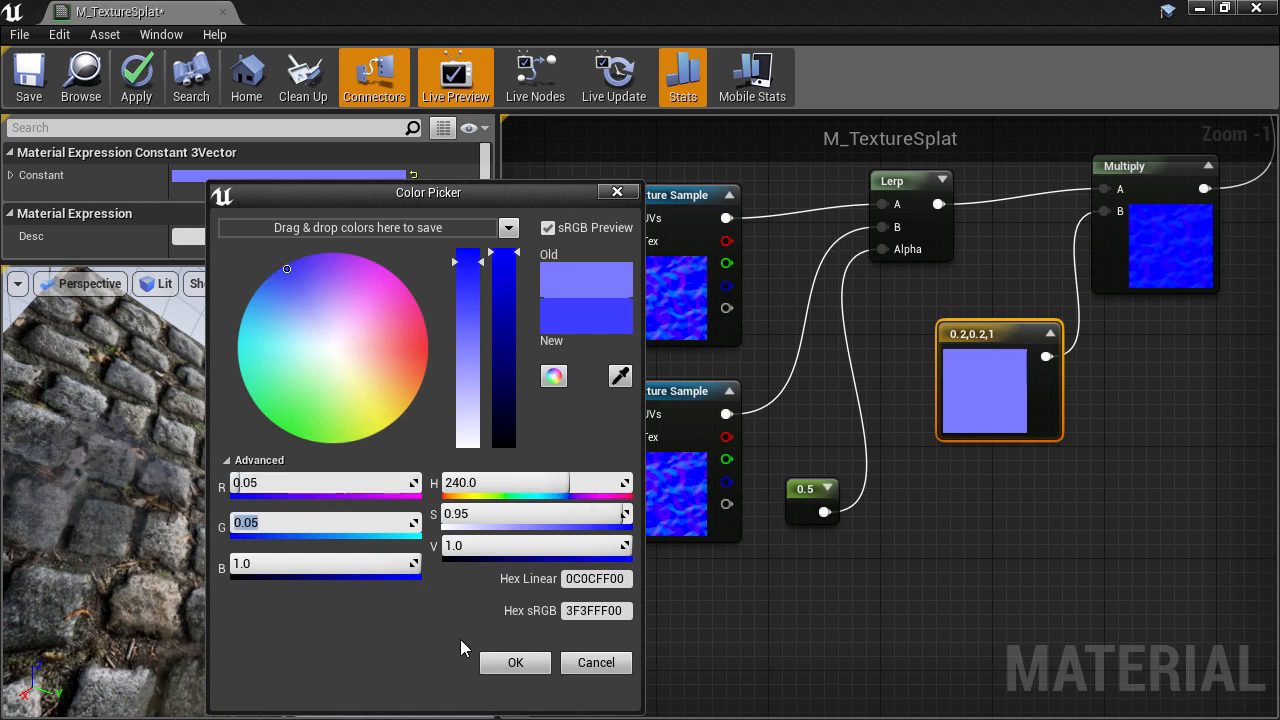
left_click(516, 662)
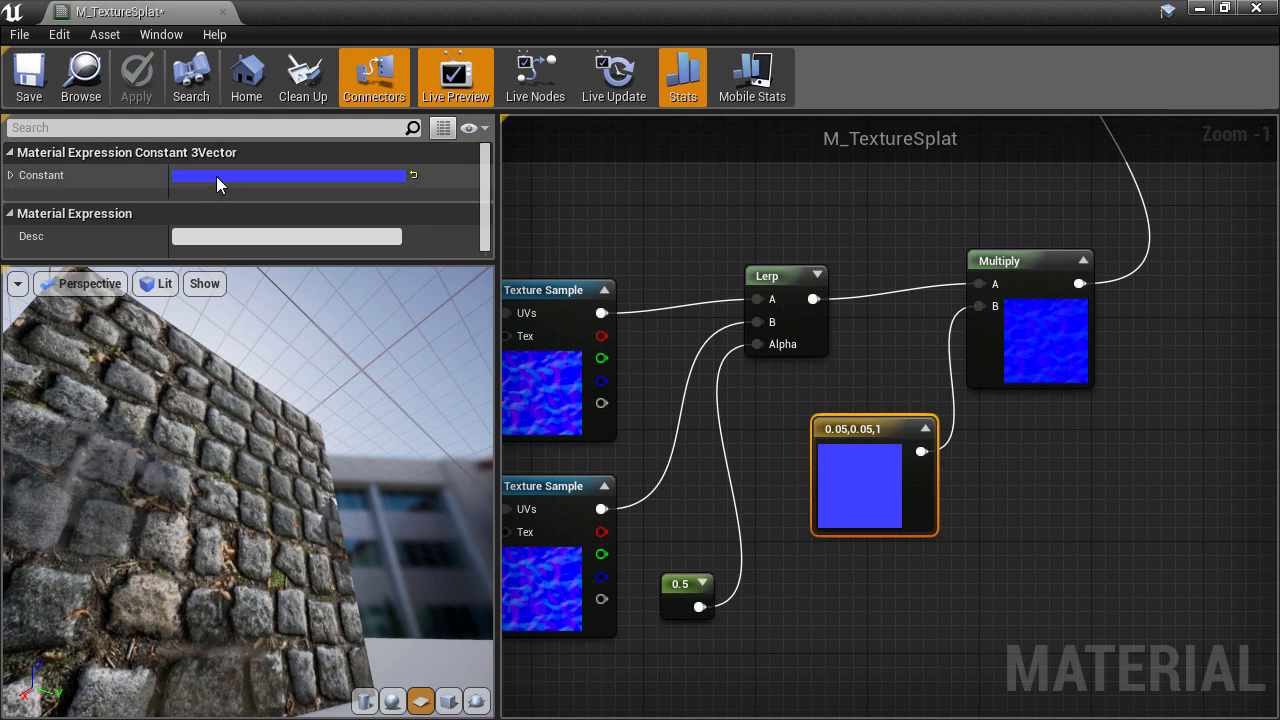
Refine the constant to 0.075, 0.075, 1, lower the puddle multiply to 0.24 and apply.
left_click(290, 176)
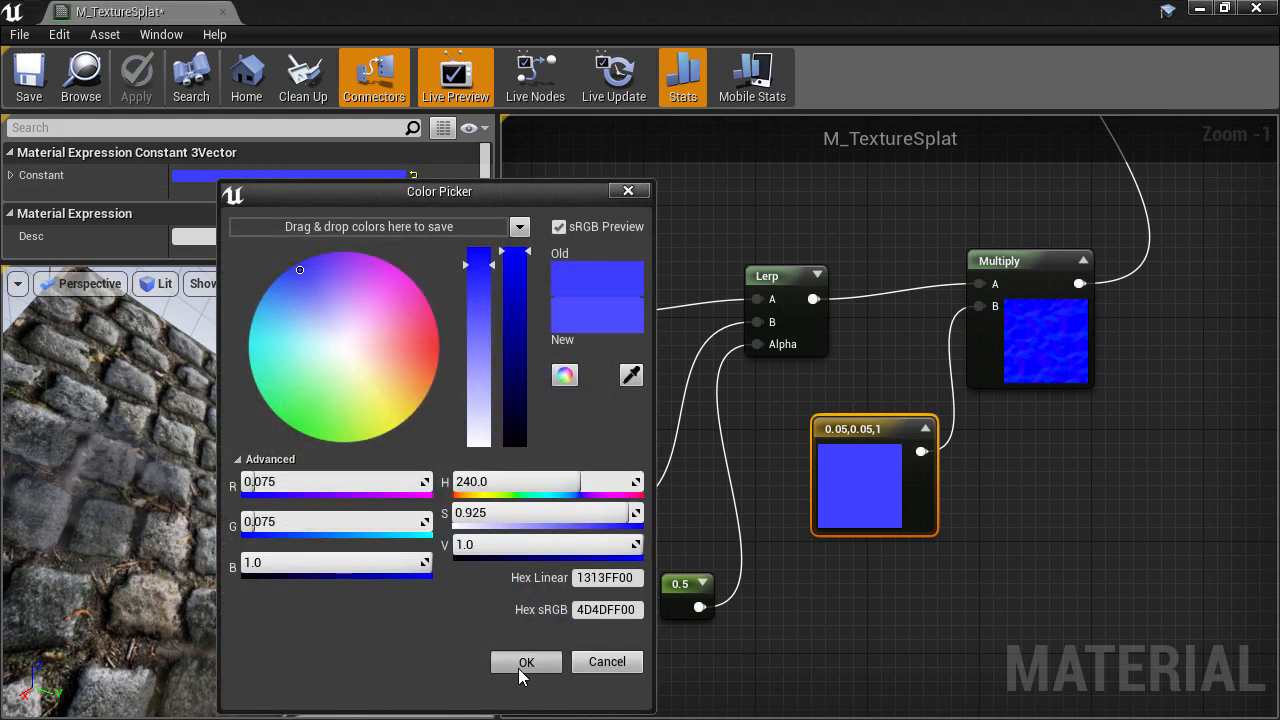
left_click(526, 660)
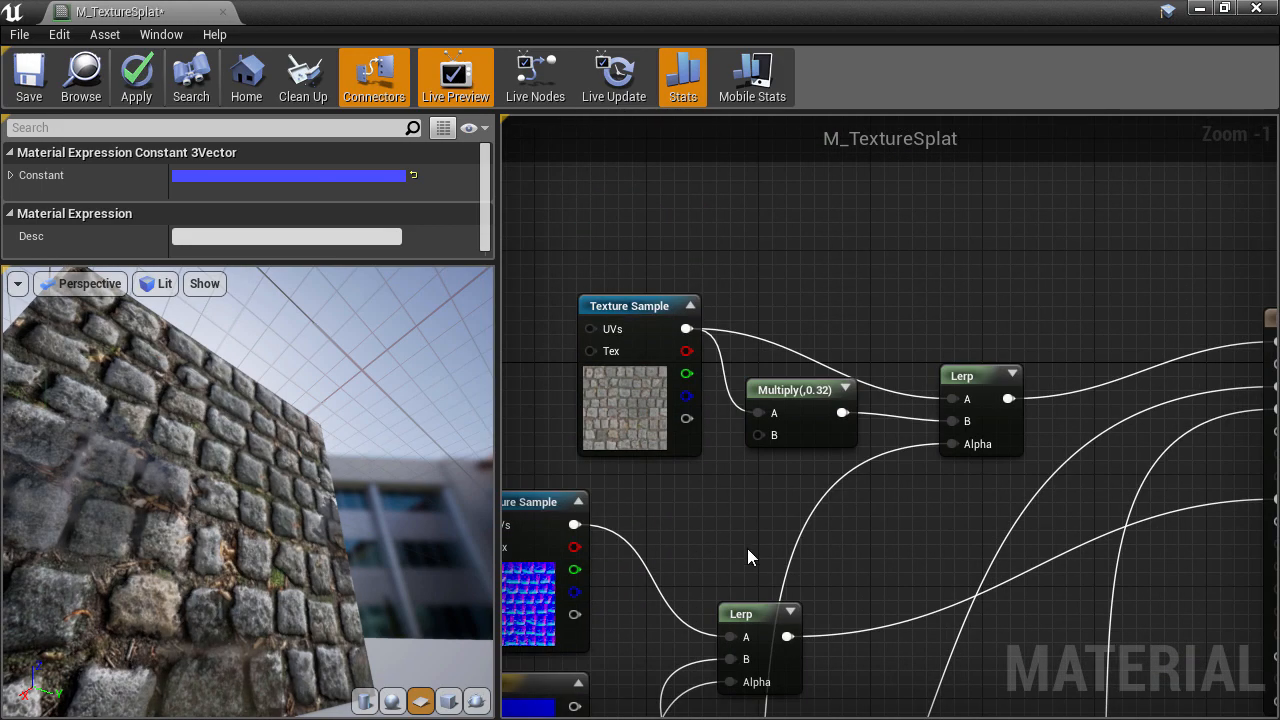
left_click(800, 390)
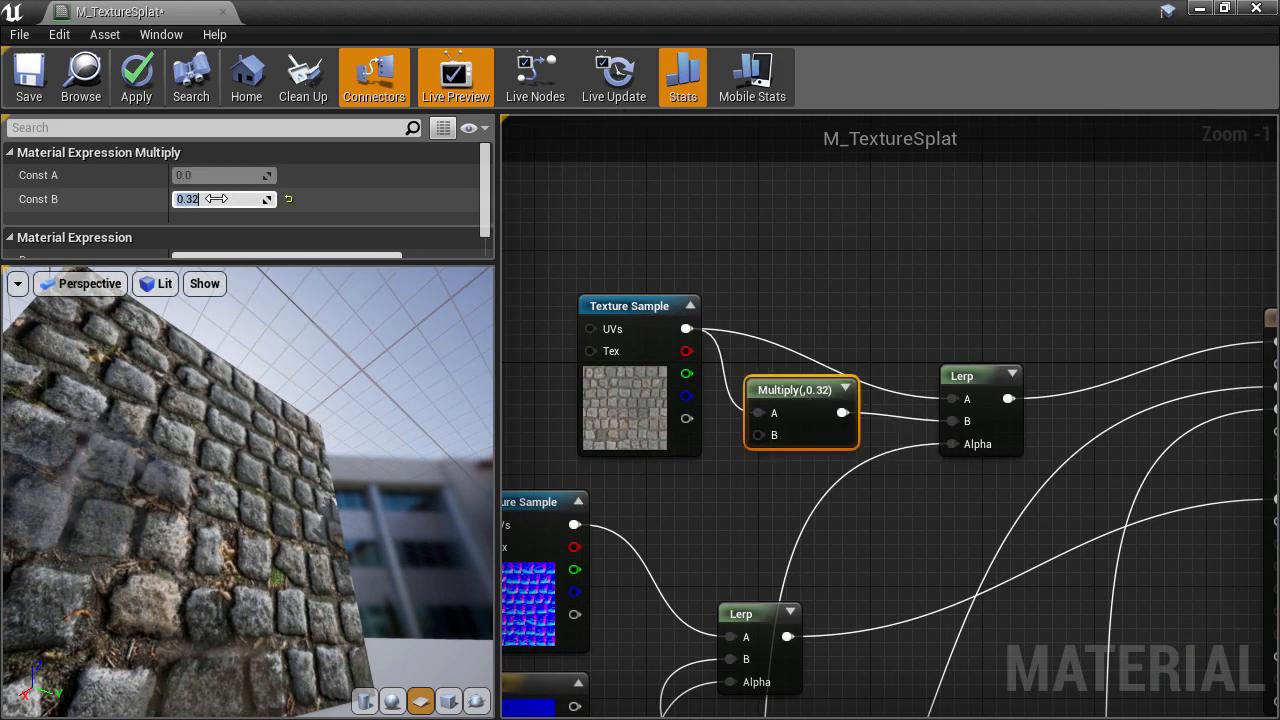
left_click(136, 76)
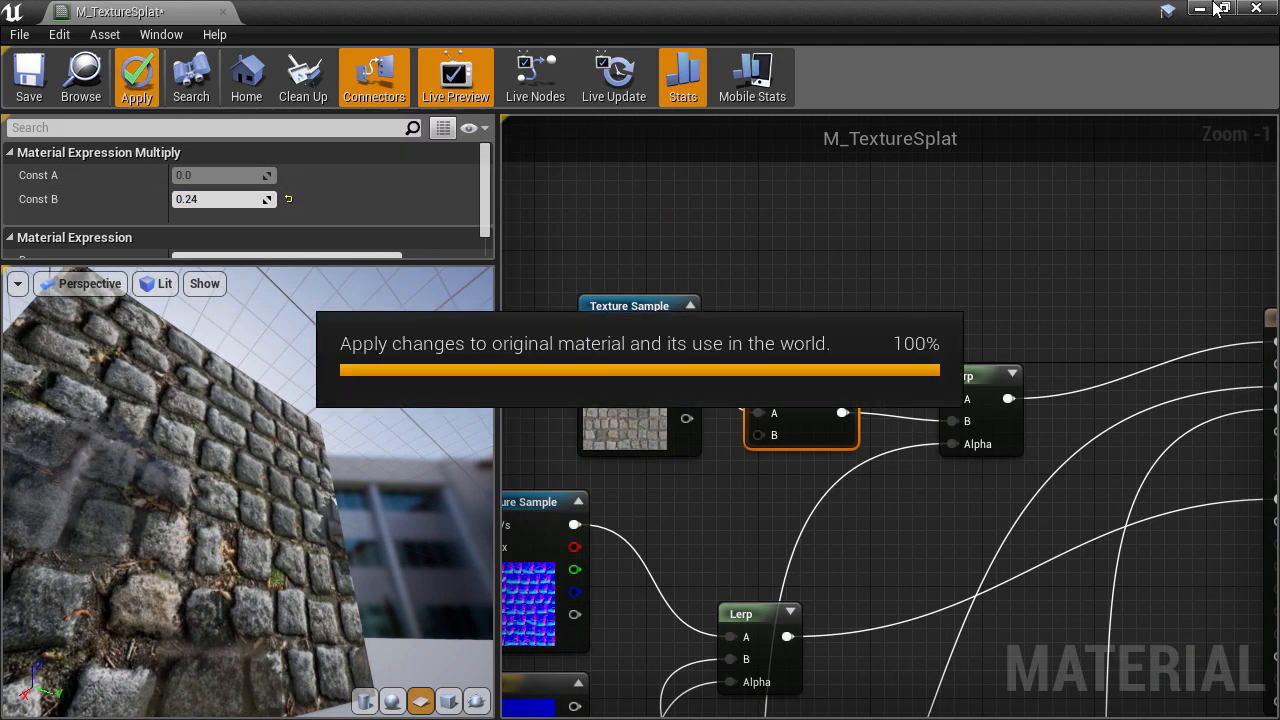